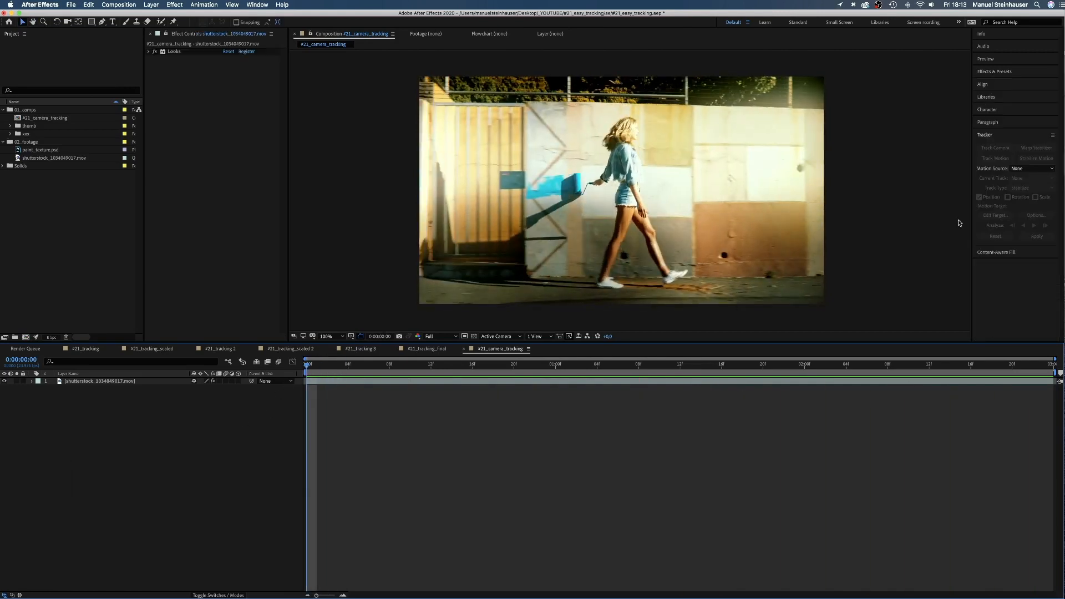
Step: Camera-track the walking footage with Detailed Analysis and Auto-delete Points Across Time enabled
click(985, 134)
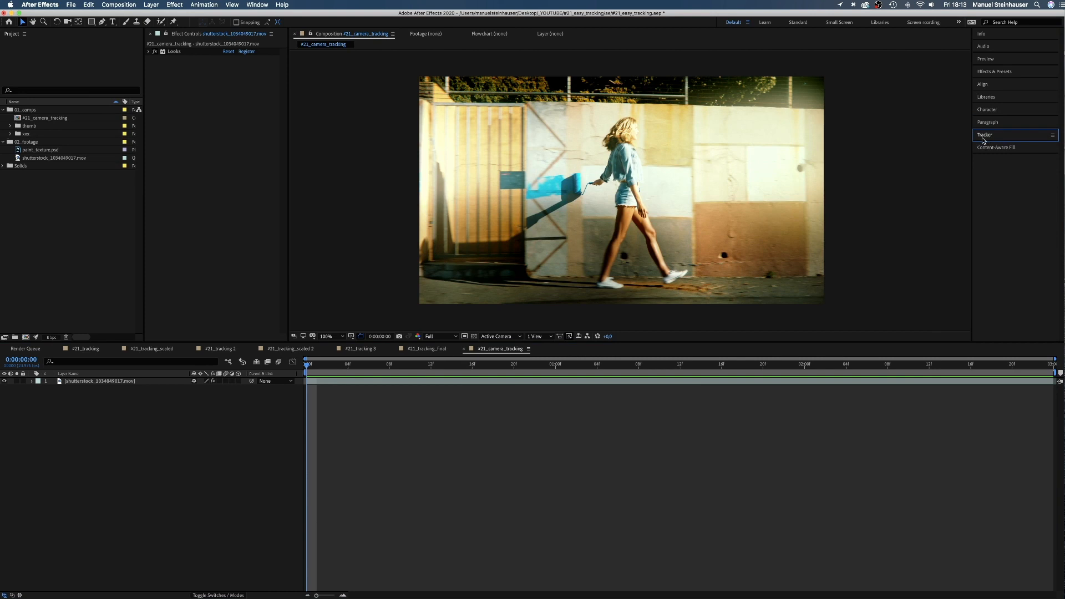
click(99, 381)
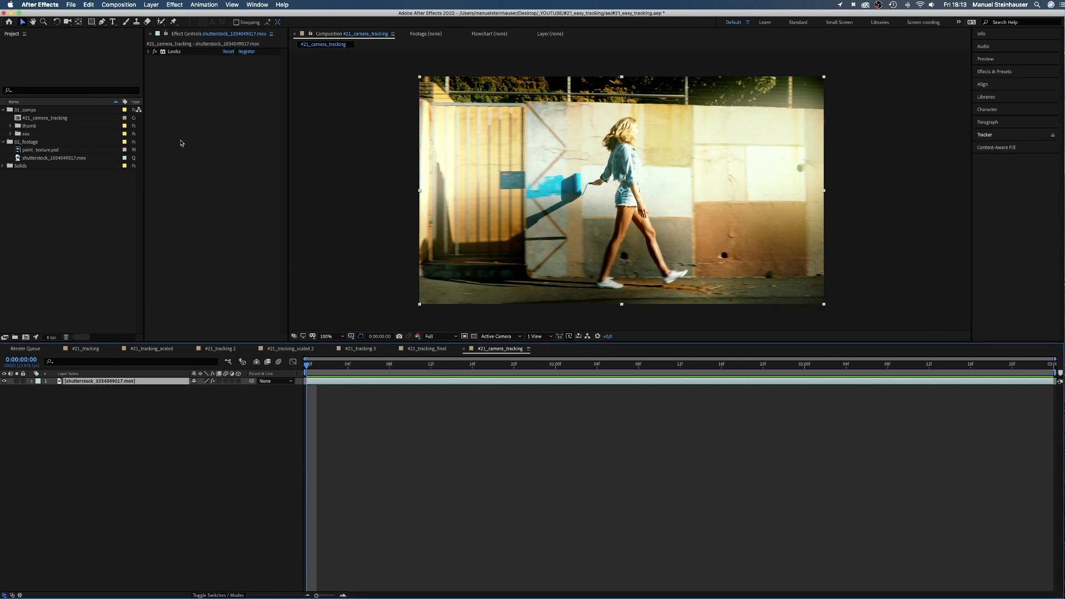
click(203, 5)
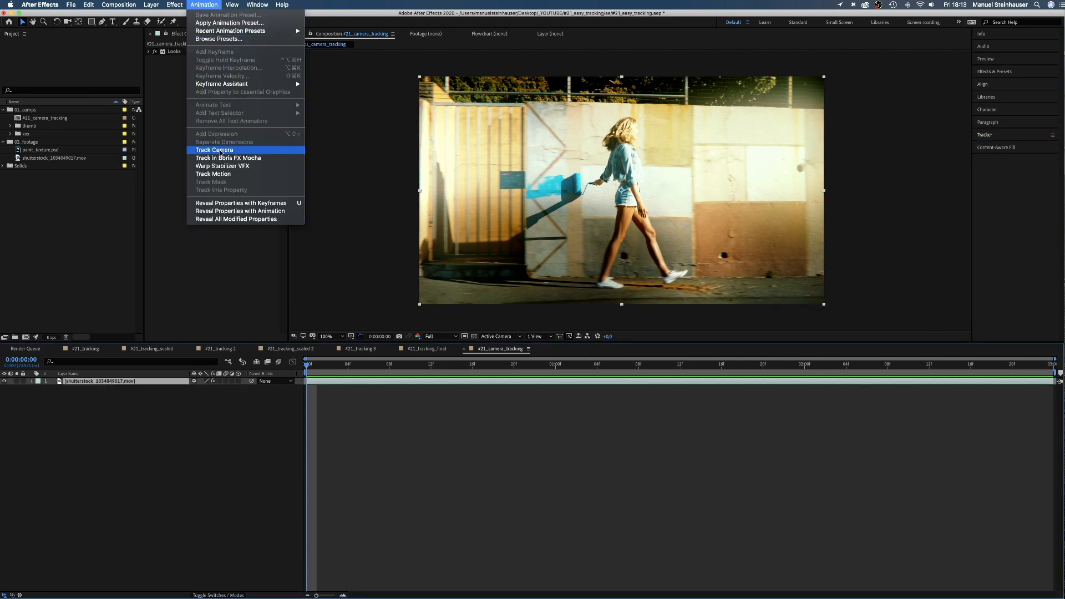
click(214, 149)
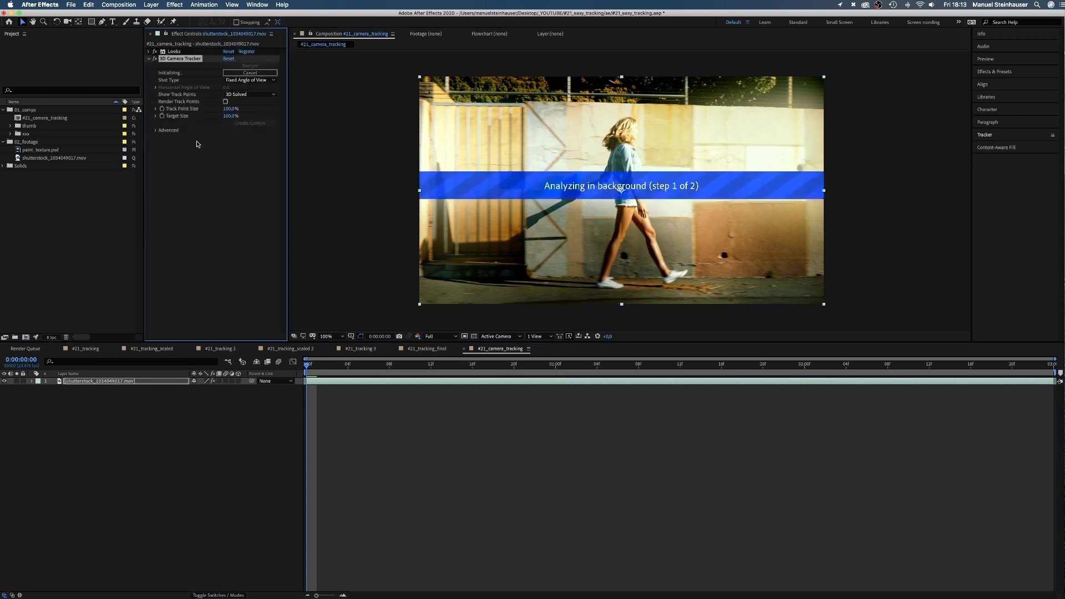
click(156, 129)
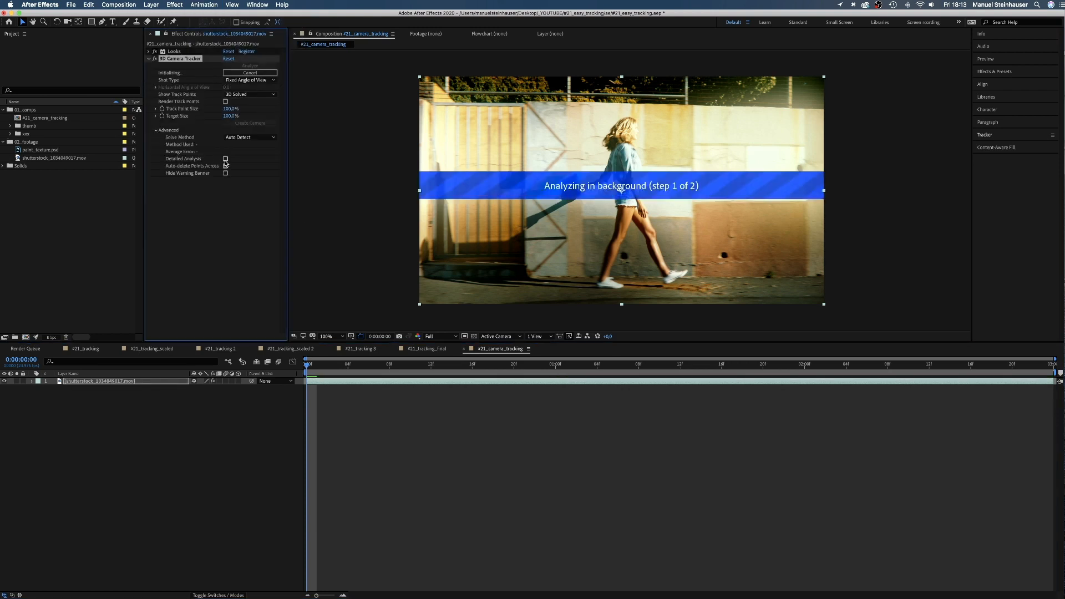
click(226, 159)
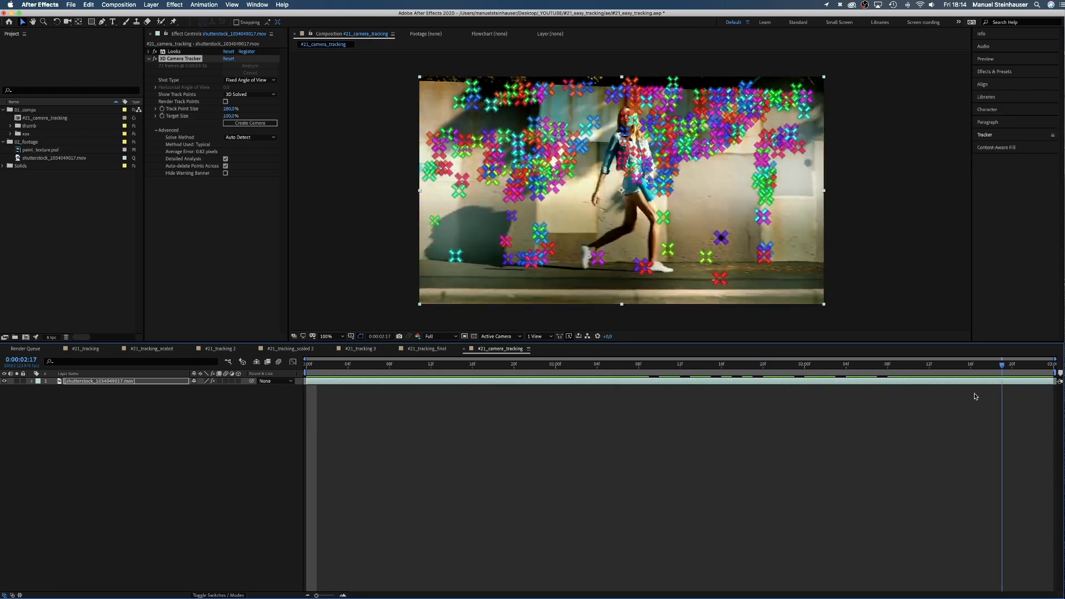
Step: Create a solid and camera from wall track points, then select Track Solid 1
click(596, 364)
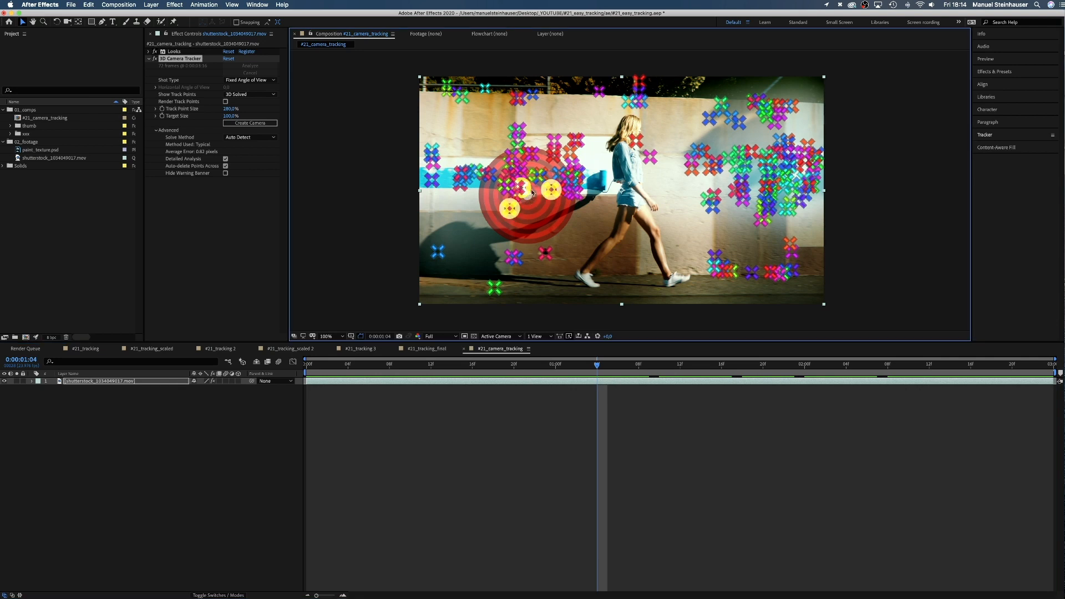
click(249, 123)
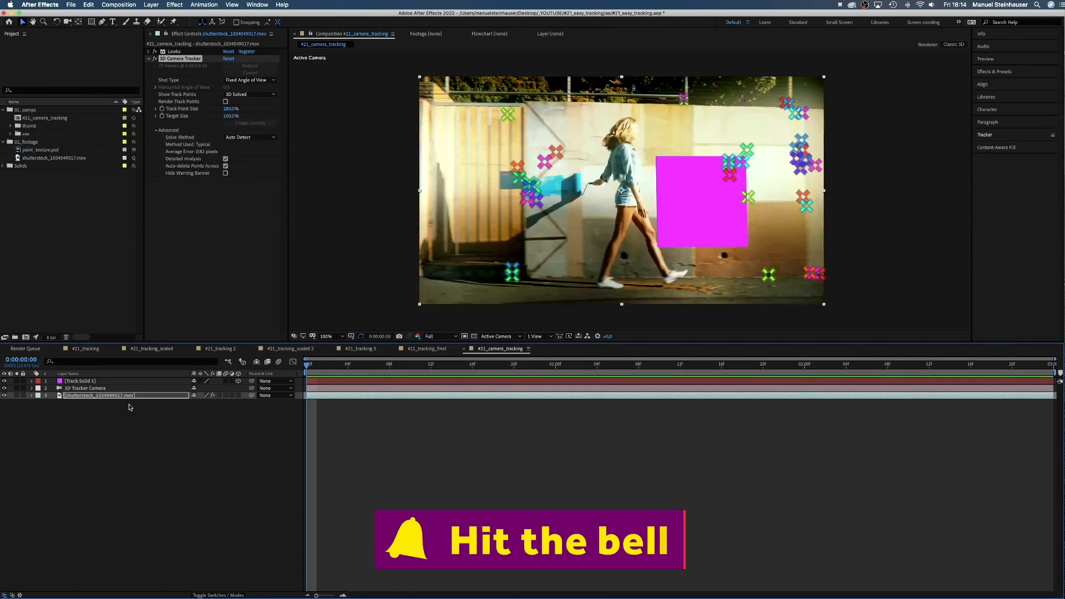
click(79, 381)
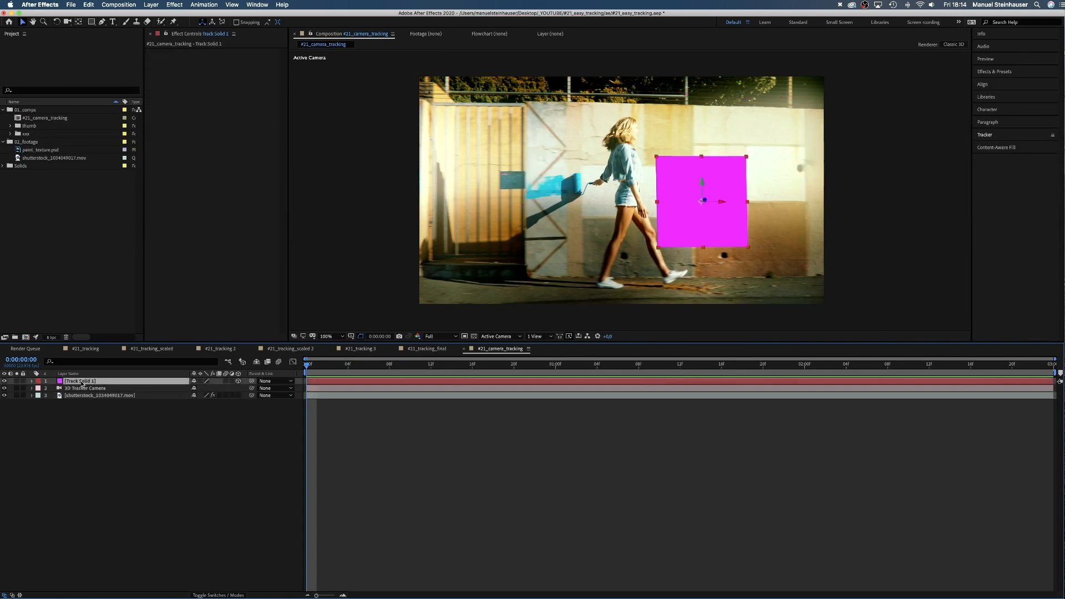
Step: Add shape layer 'strokes' parented to Track Solid at 0,0,0, and hide the solid
click(150, 5)
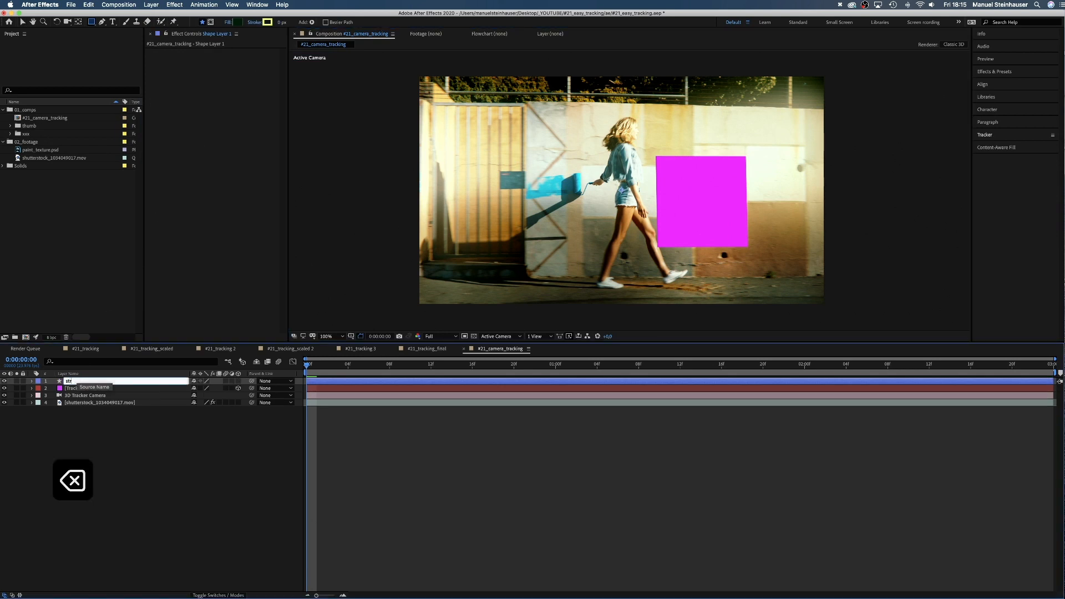
text(strokes)
text(0)
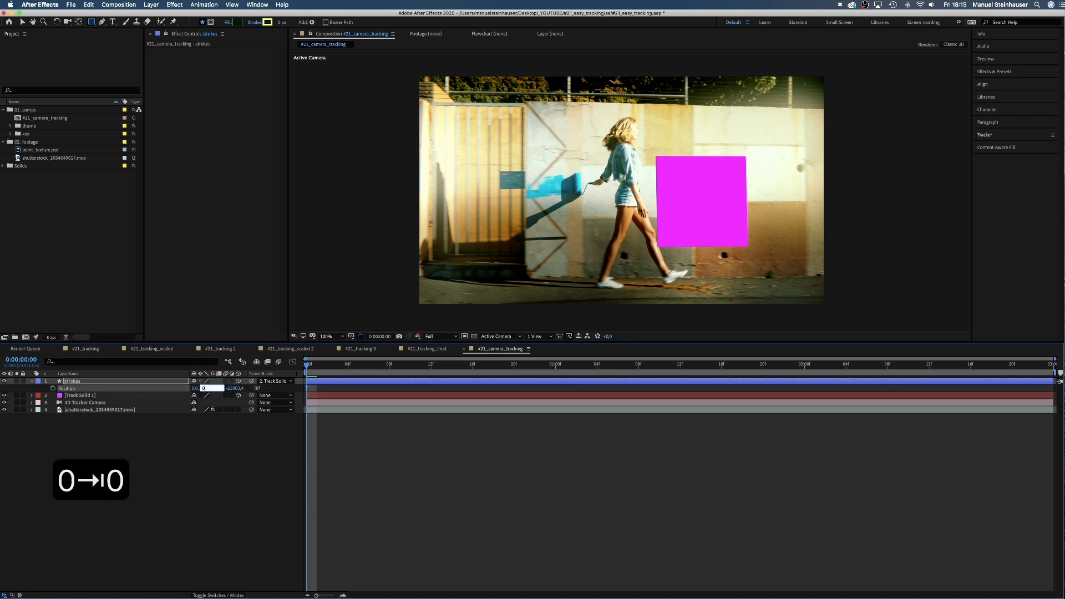
key(enter)
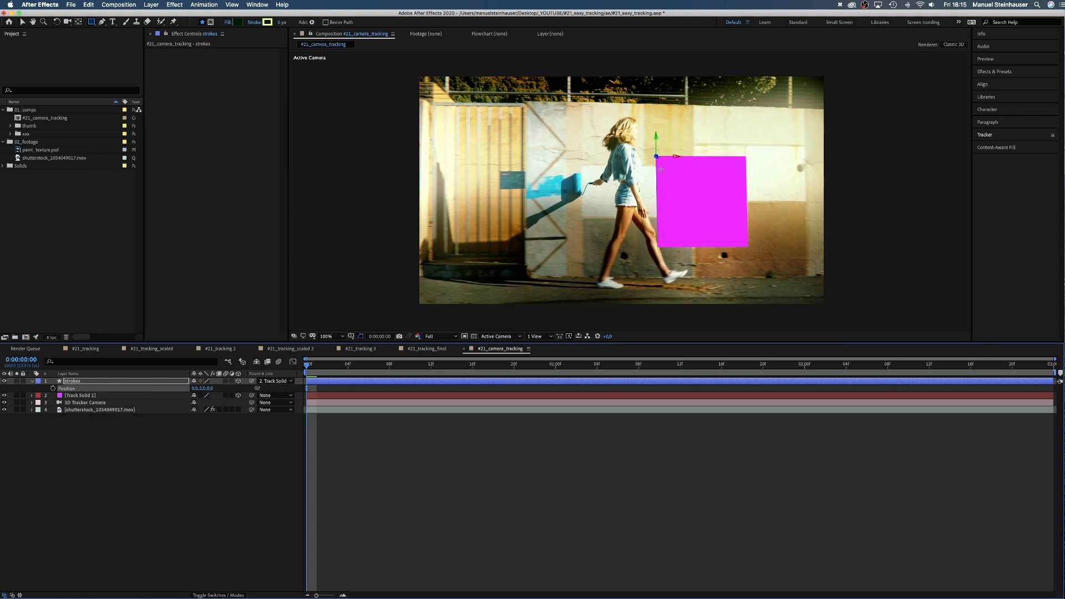
key(v)
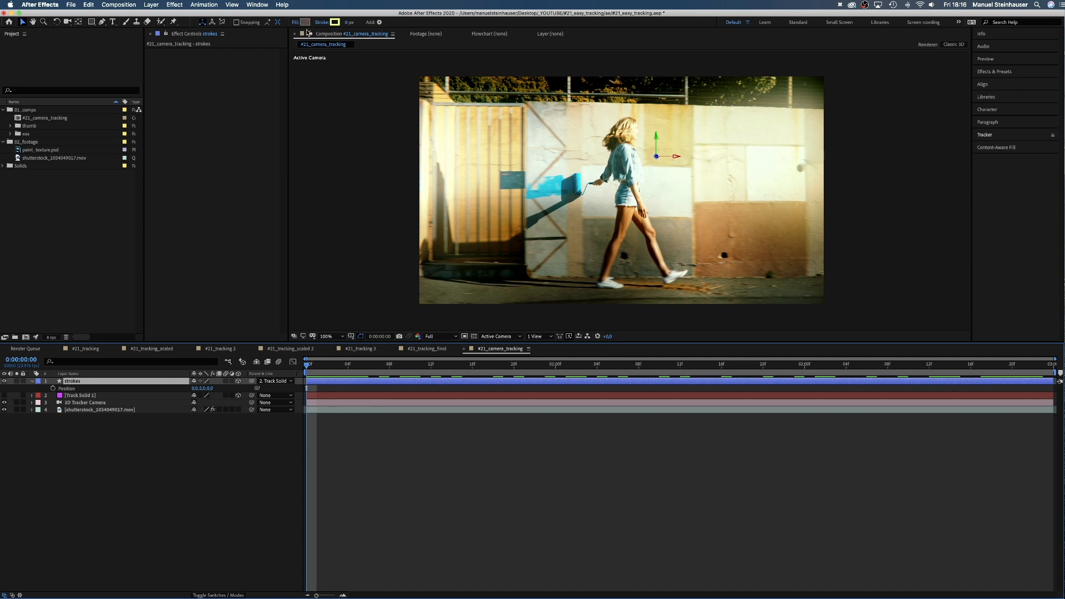
Step: Draw a thick yellow curling Pen path on the wall left of the woman's head
click(102, 21)
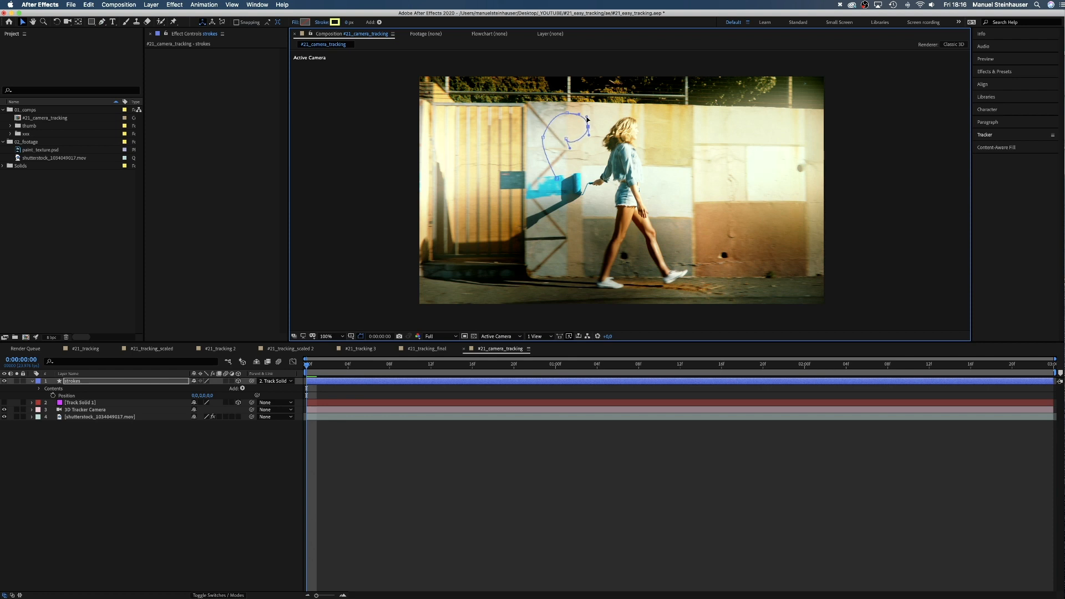
click(102, 21)
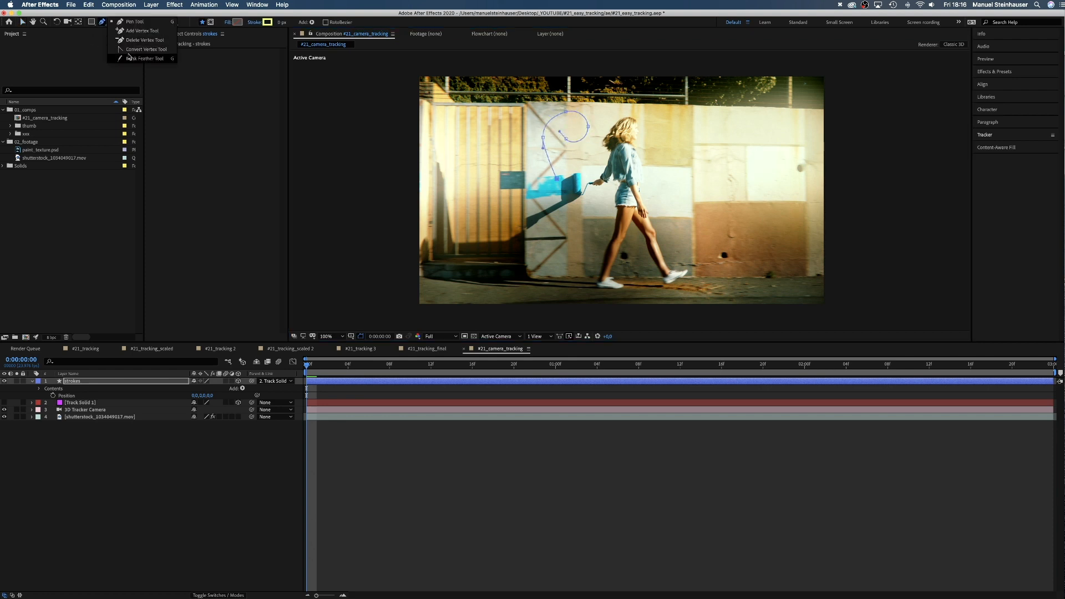
click(144, 58)
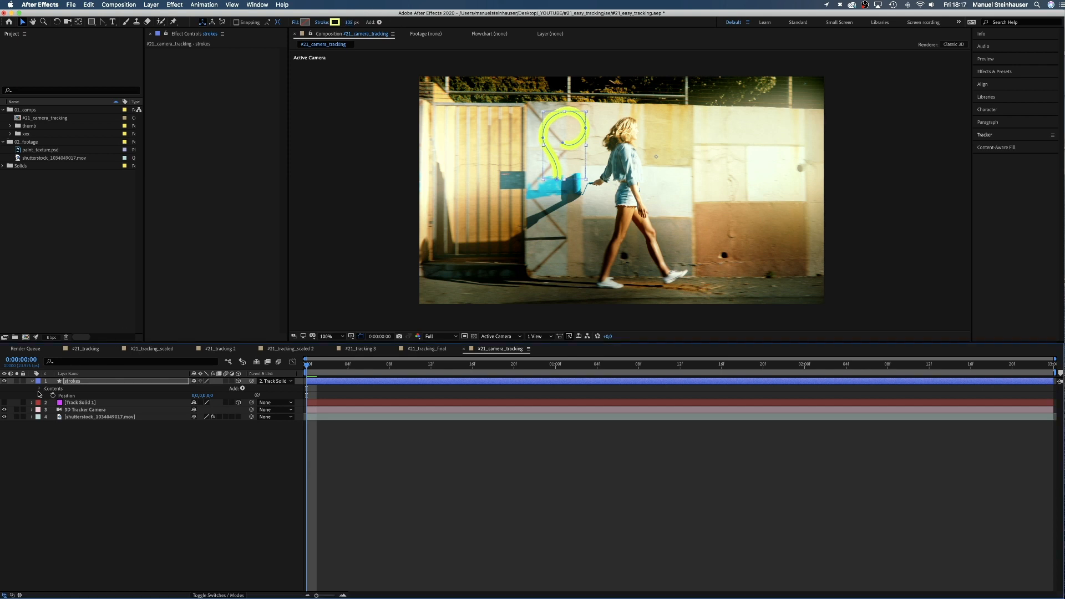
Step: Give the strokes layer's Stroke 1 rounded line caps
click(39, 388)
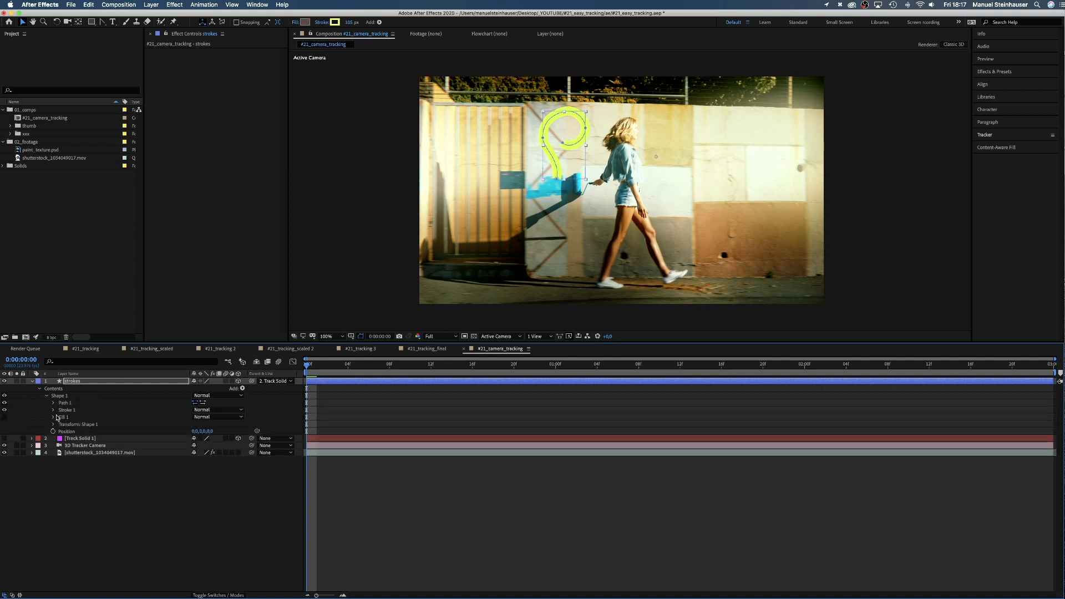
click(53, 403)
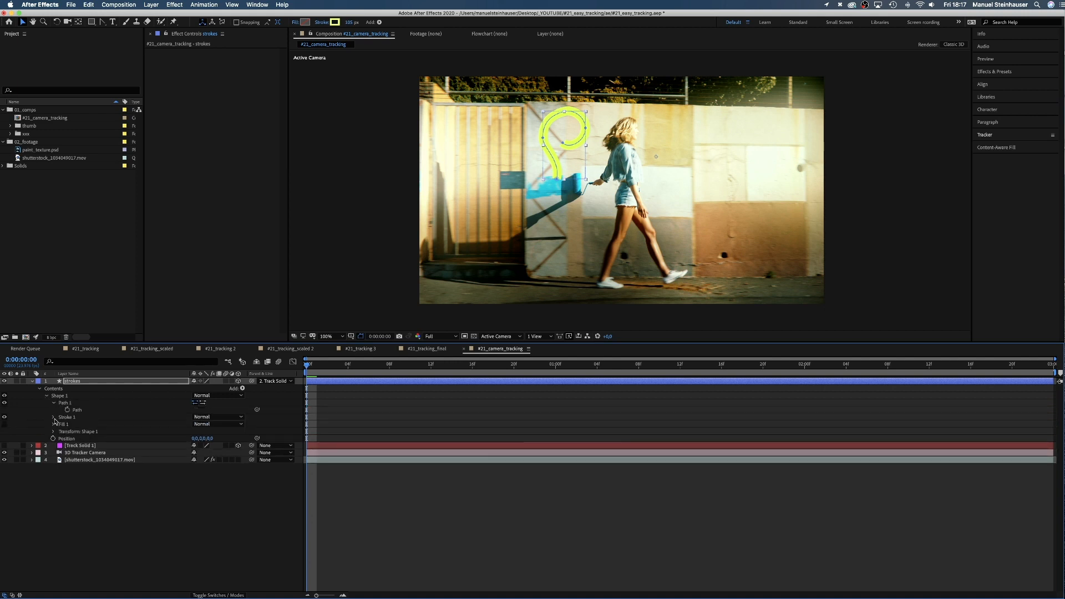
click(55, 417)
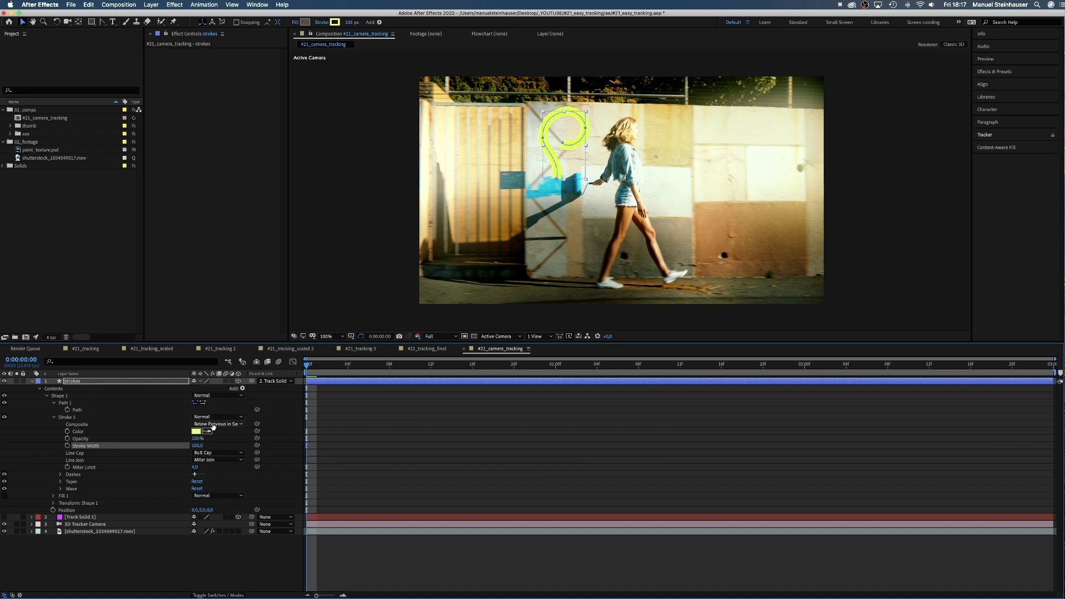
click(217, 453)
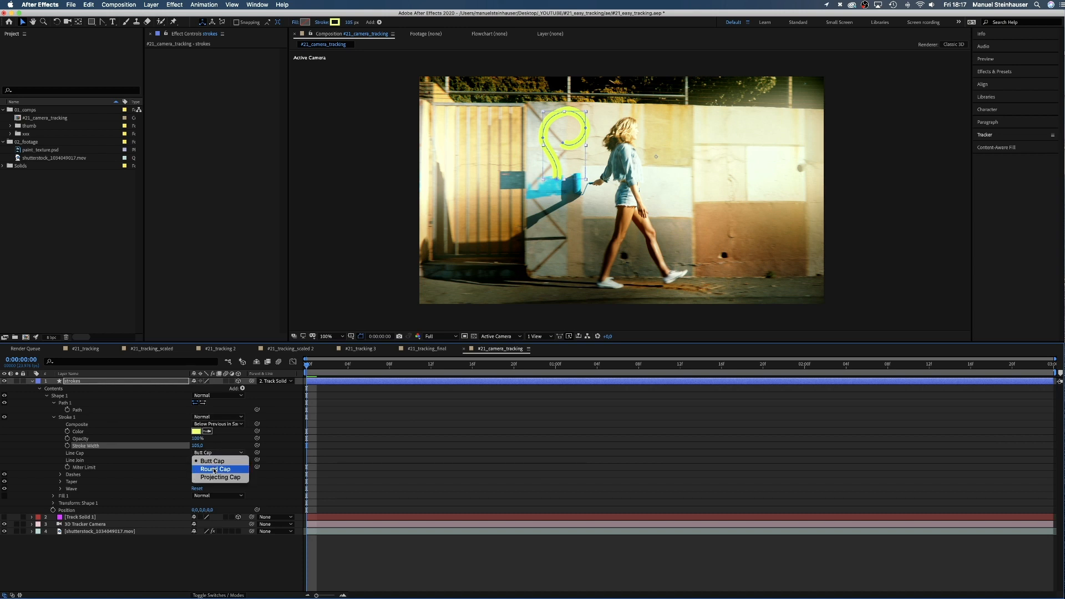
click(215, 469)
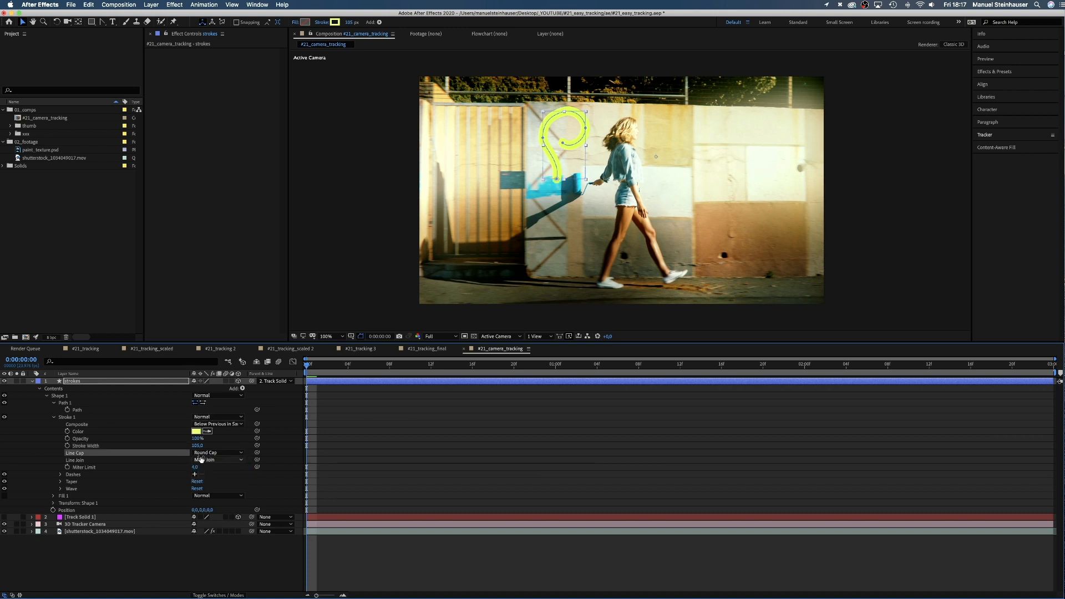
Step: Taper the stroke toward its far end by raising the taper End Length
click(60, 481)
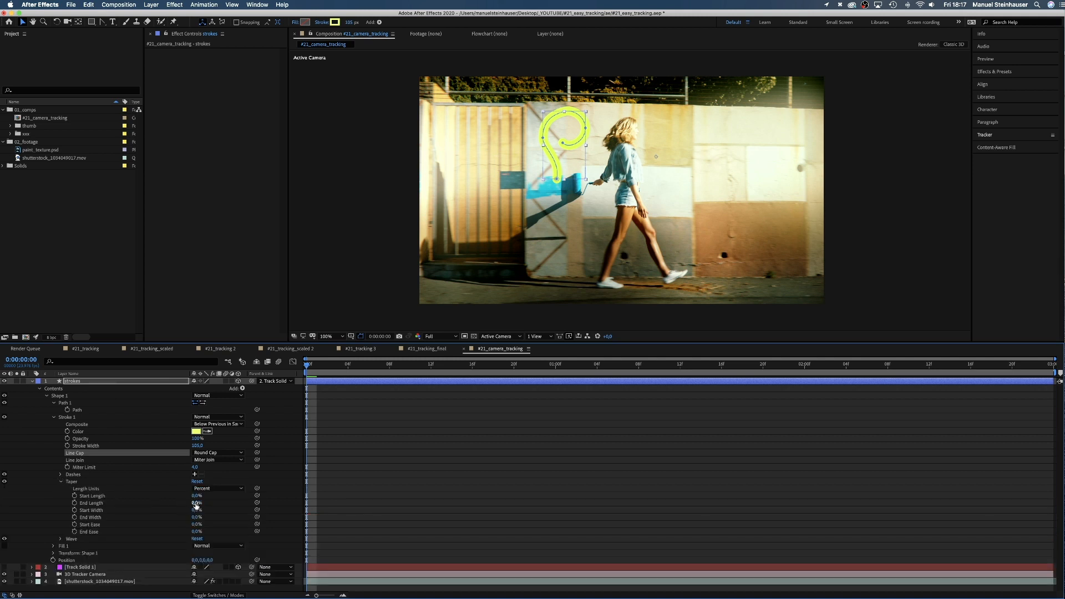
drag(198, 502, 198, 503)
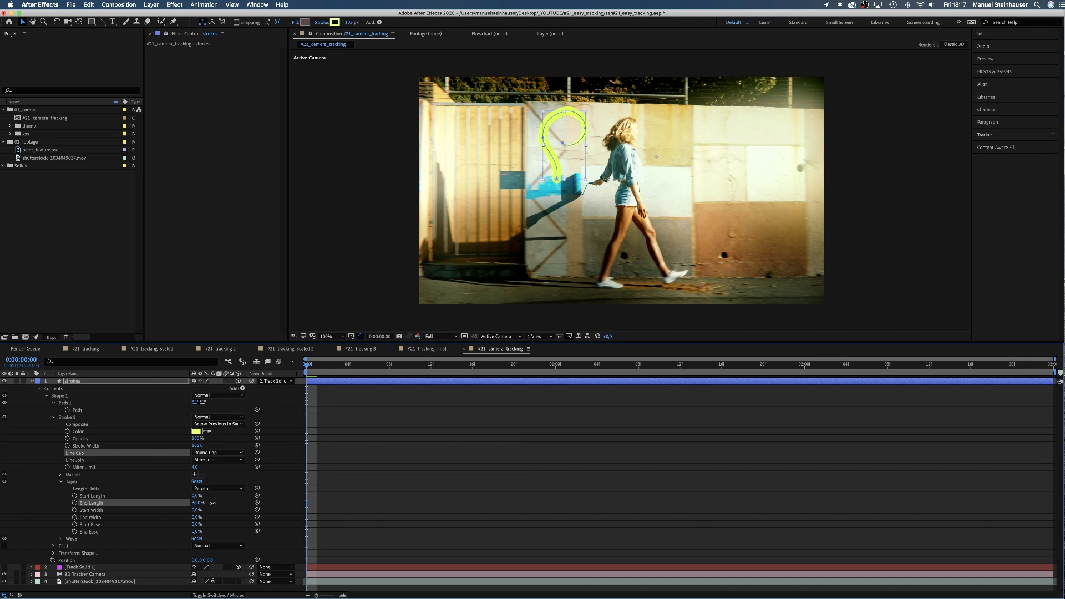
drag(199, 502, 226, 502)
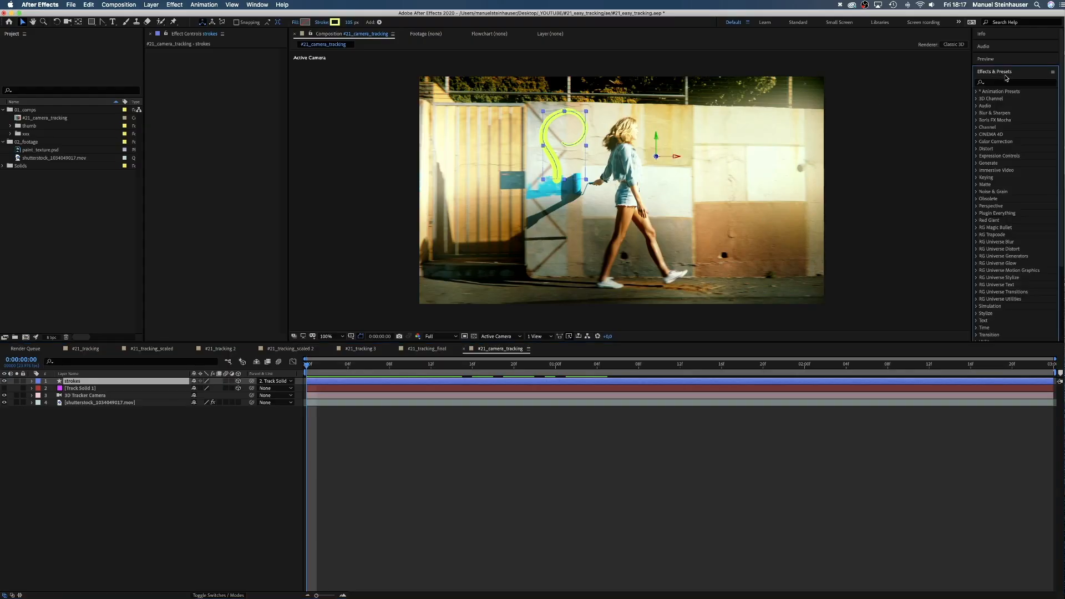
Step: Apply the Gradient Ramp effect to the strokes layer, viewing at 100%
text(gradient ra)
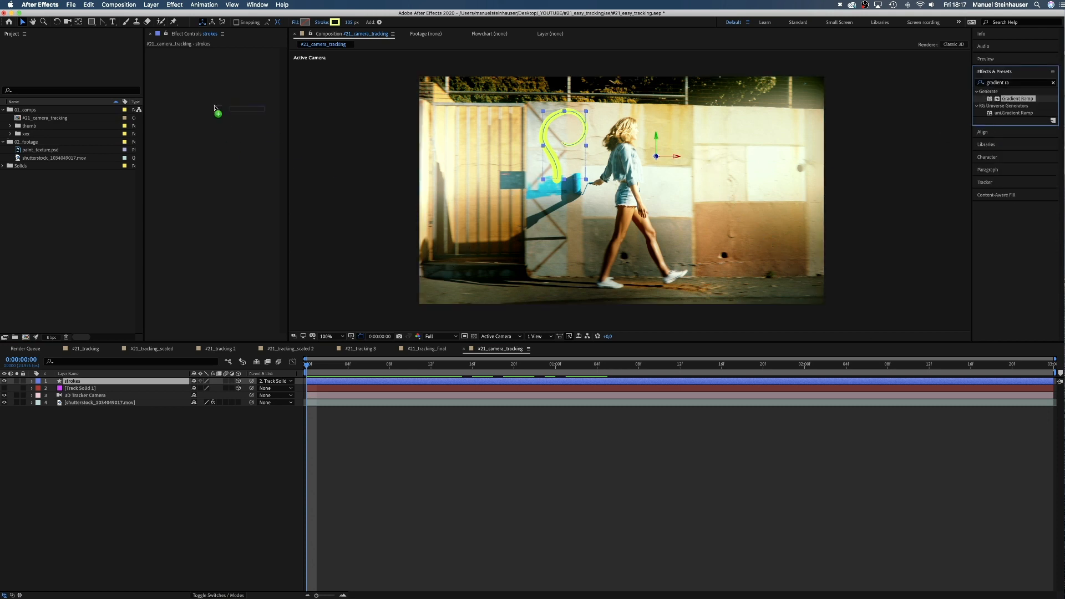
click(327, 336)
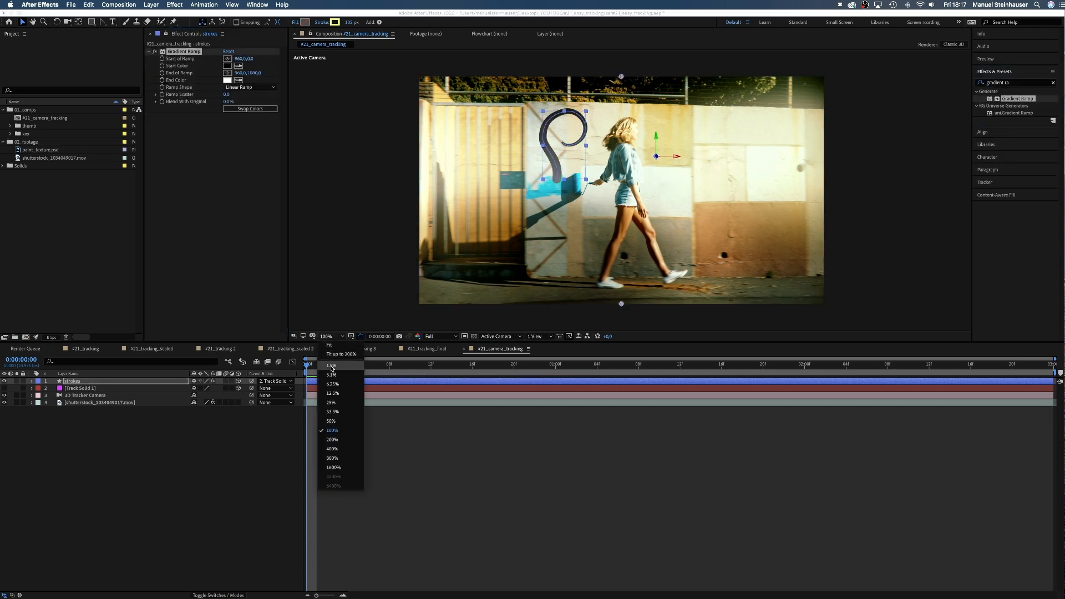
click(332, 449)
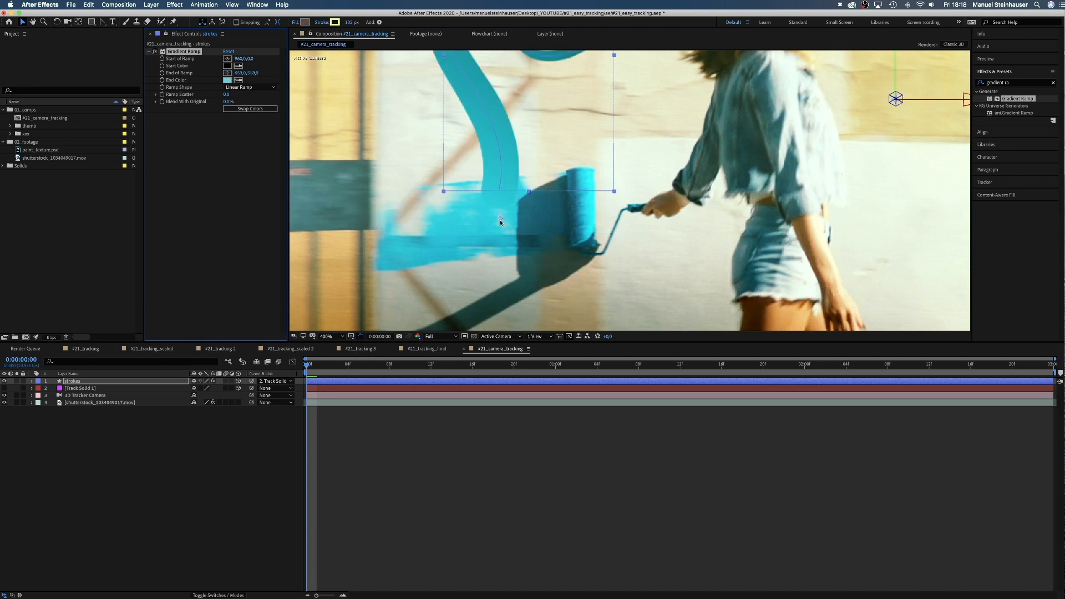
click(333, 336)
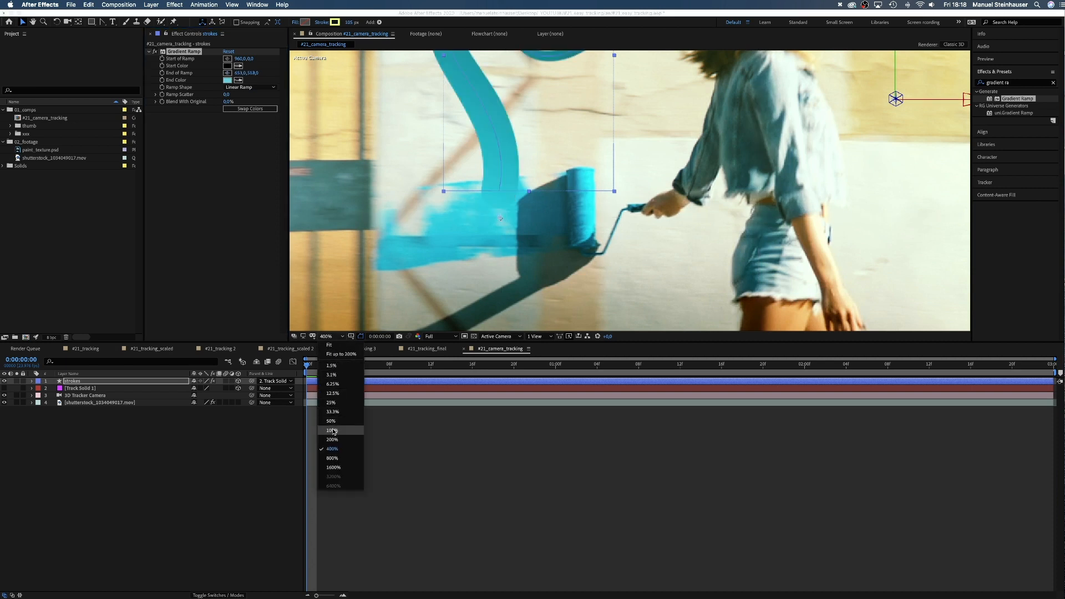
click(331, 430)
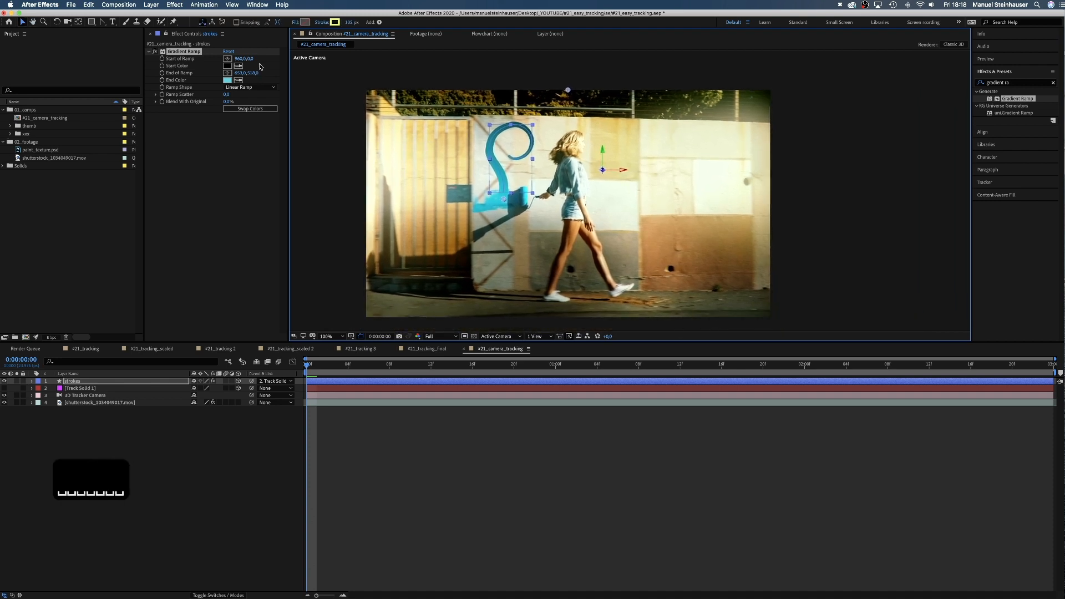
Step: Set the gradient colours to blue and a pale blue start colour
click(228, 79)
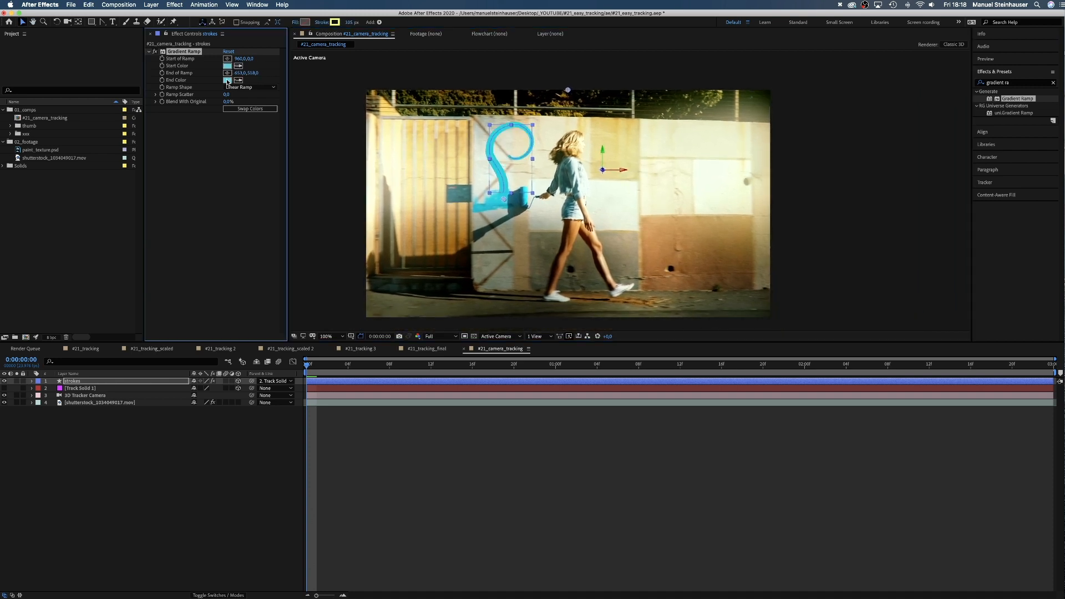
click(238, 65)
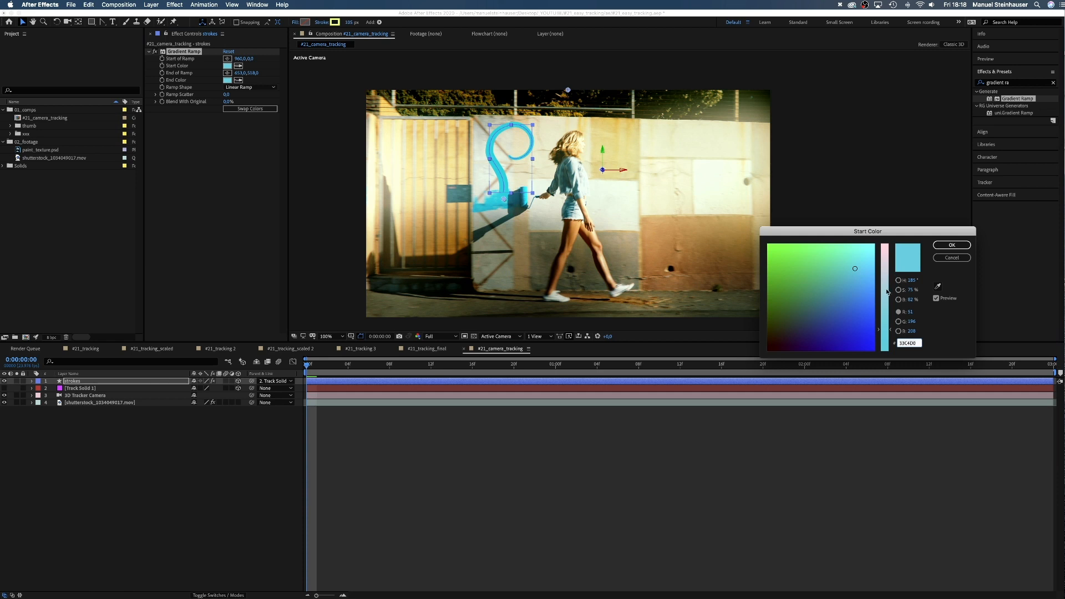
click(884, 280)
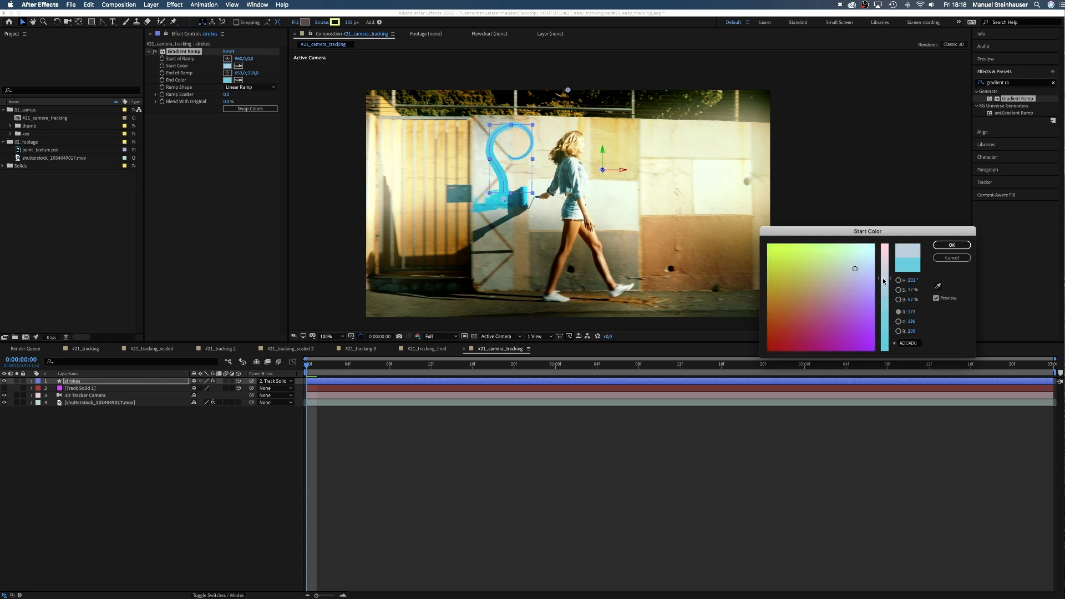
click(951, 245)
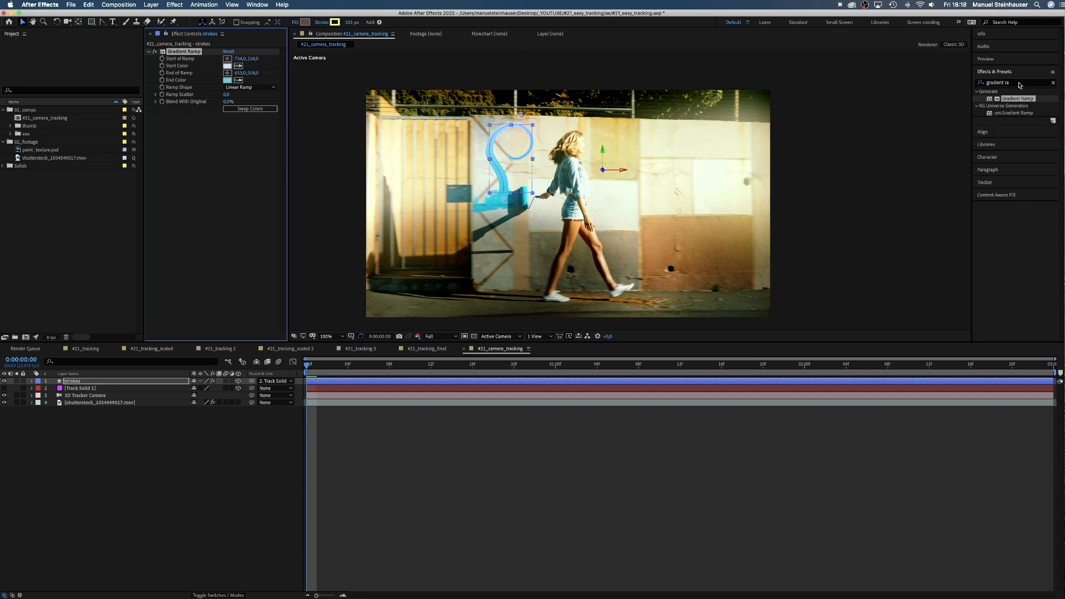
Step: Apply Roughen Edges to the strokes layer with Scale 25 and Border 4
text(rough)
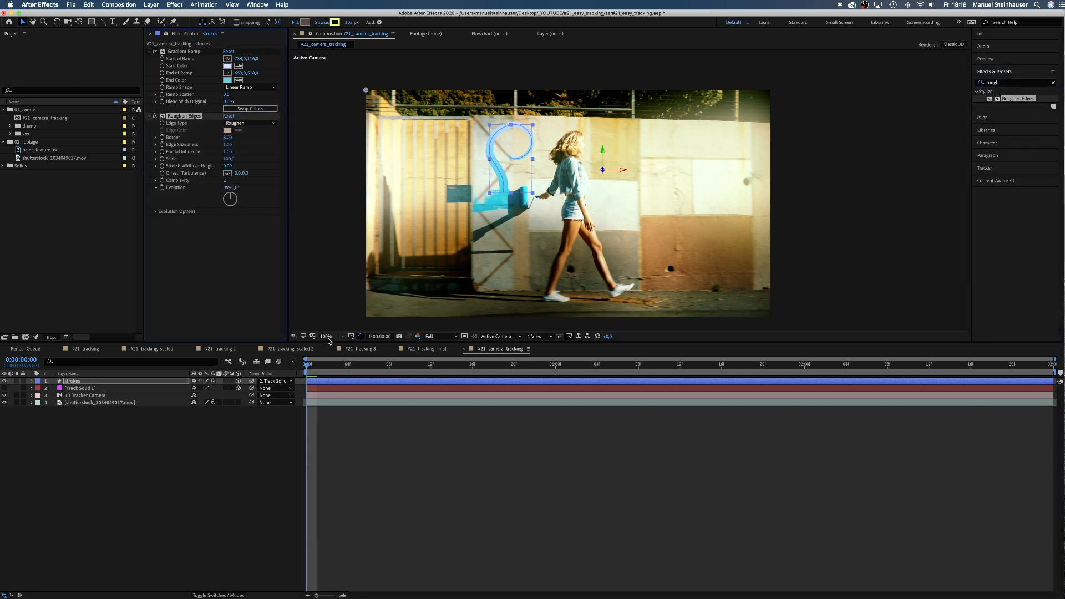
click(326, 336)
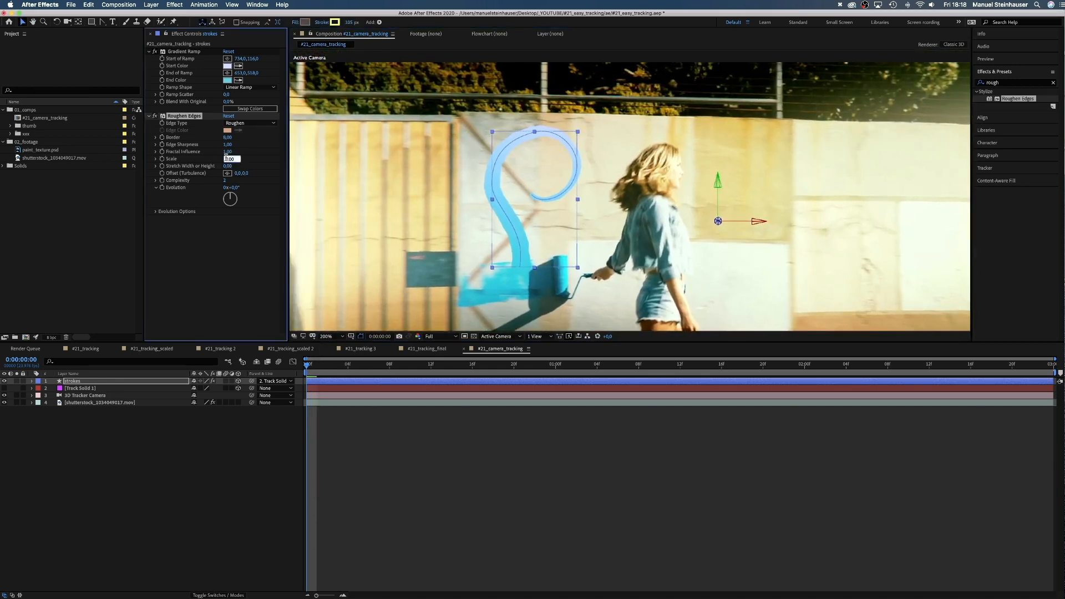
key(enter)
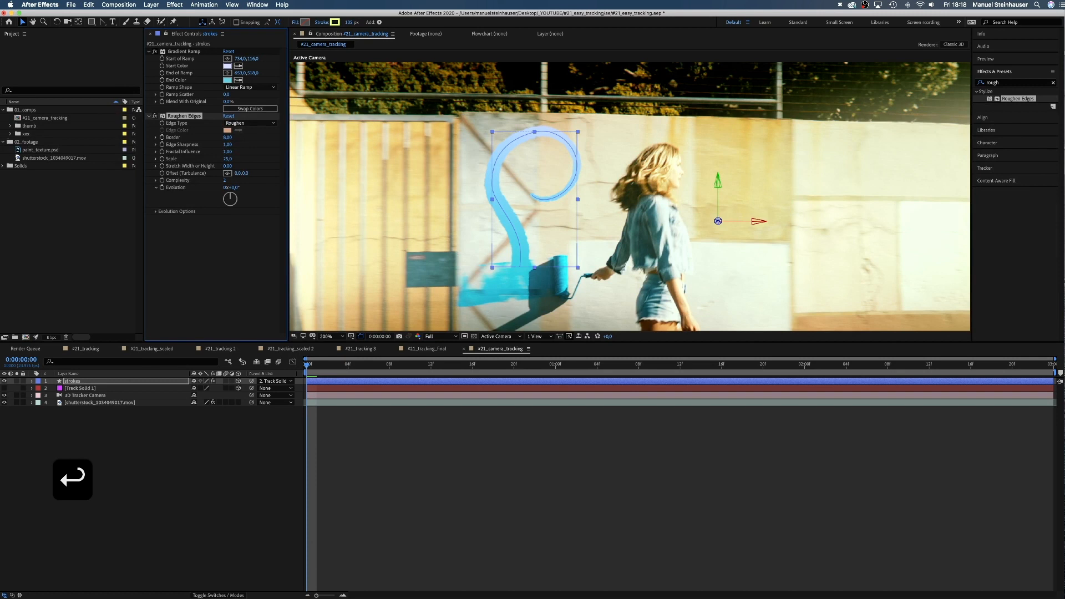
click(231, 137)
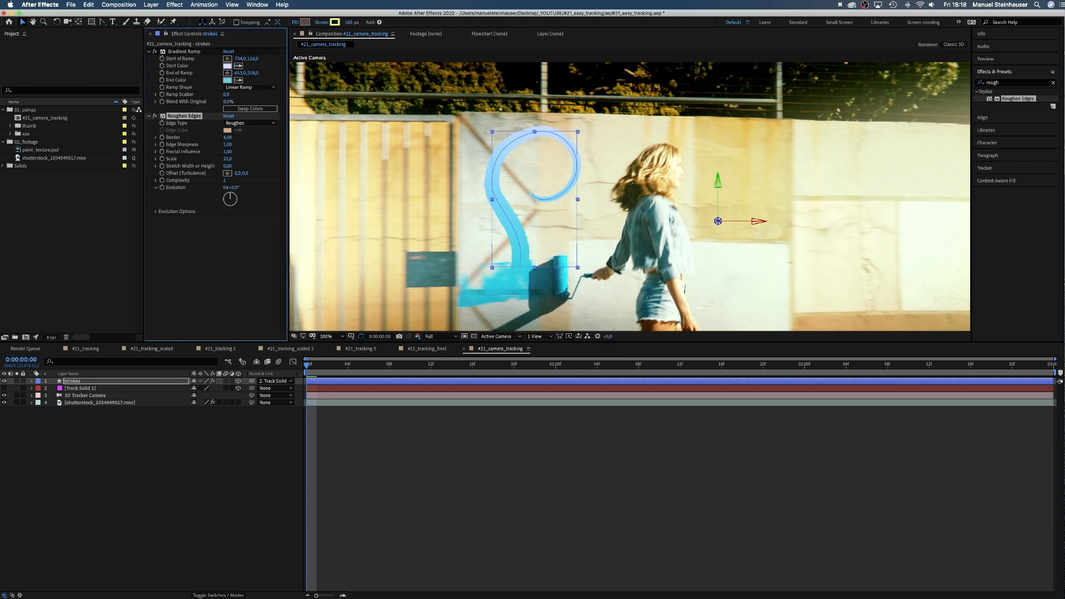
key(t)
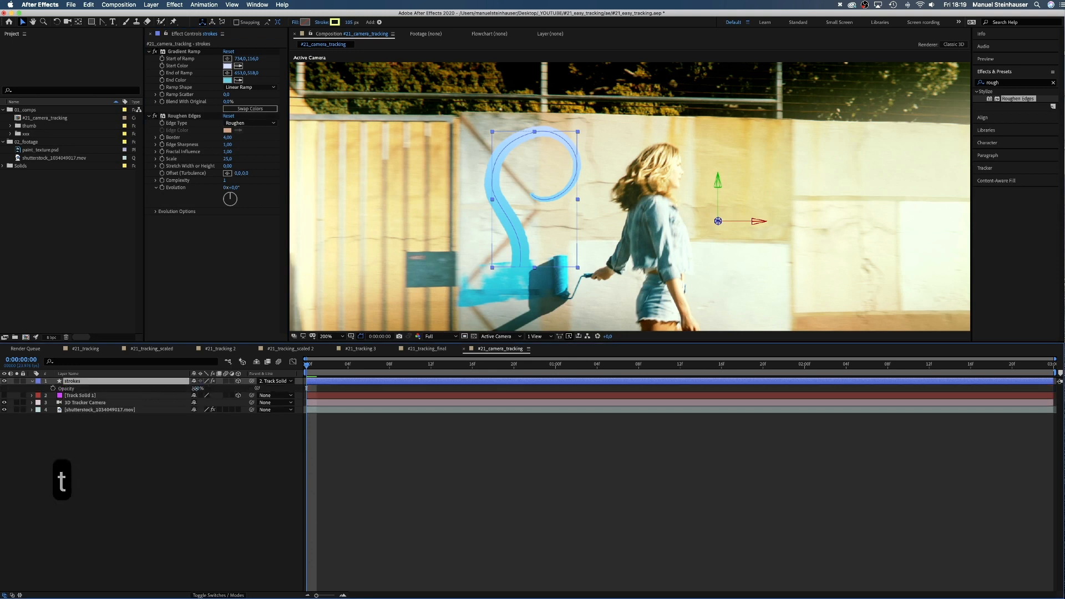
Step: Set strokes opacity to 85% and open paint_texture.psd from the Project panel
text(85%)
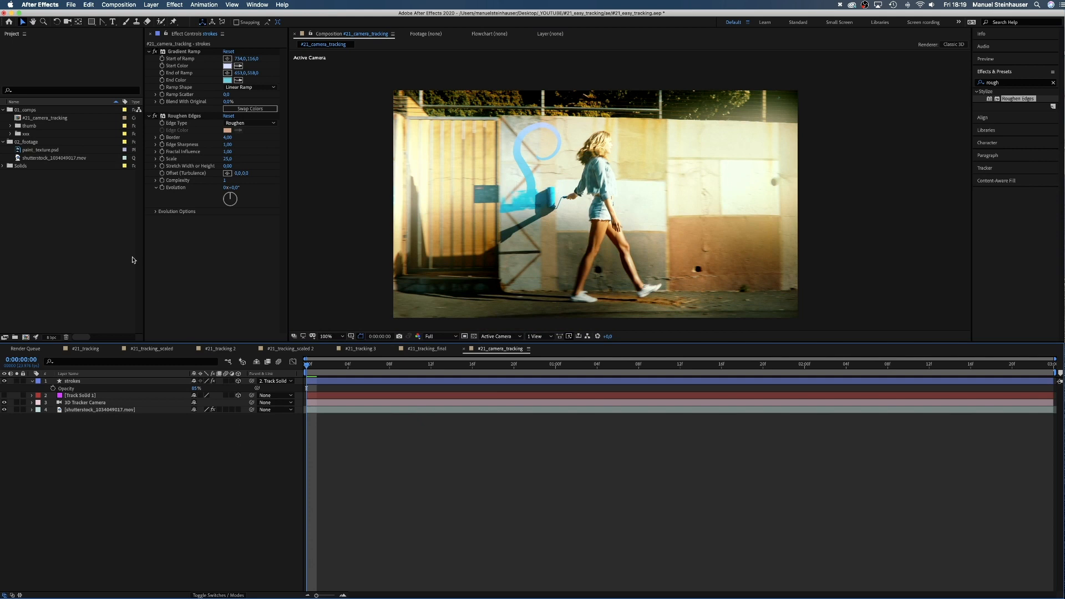
double_click(40, 150)
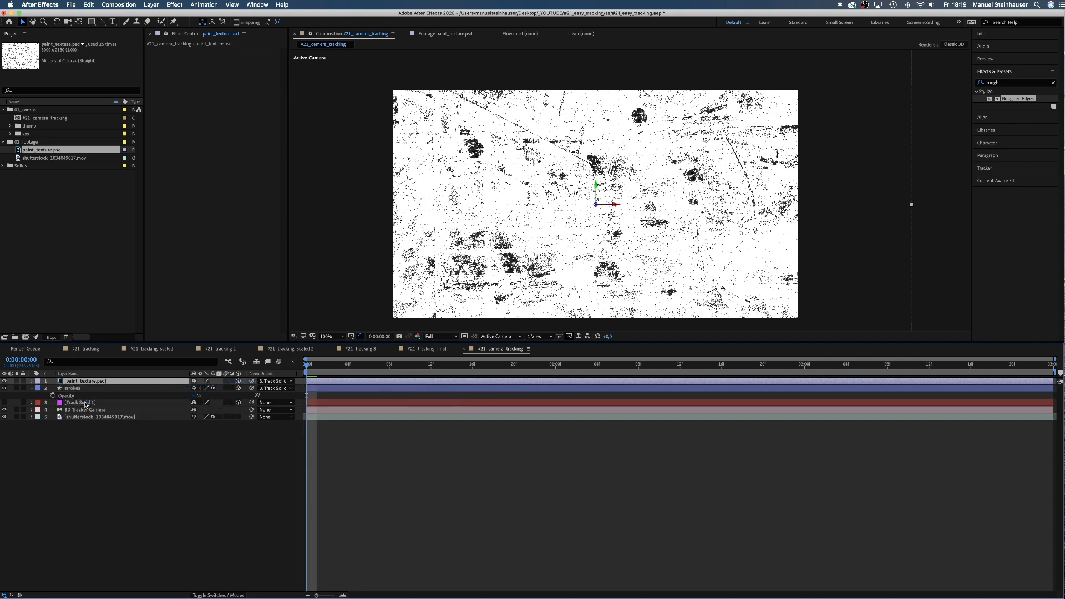
Step: Add paint_texture.psd to the composition scaled to 175%, and scrub the timeline
key(p)
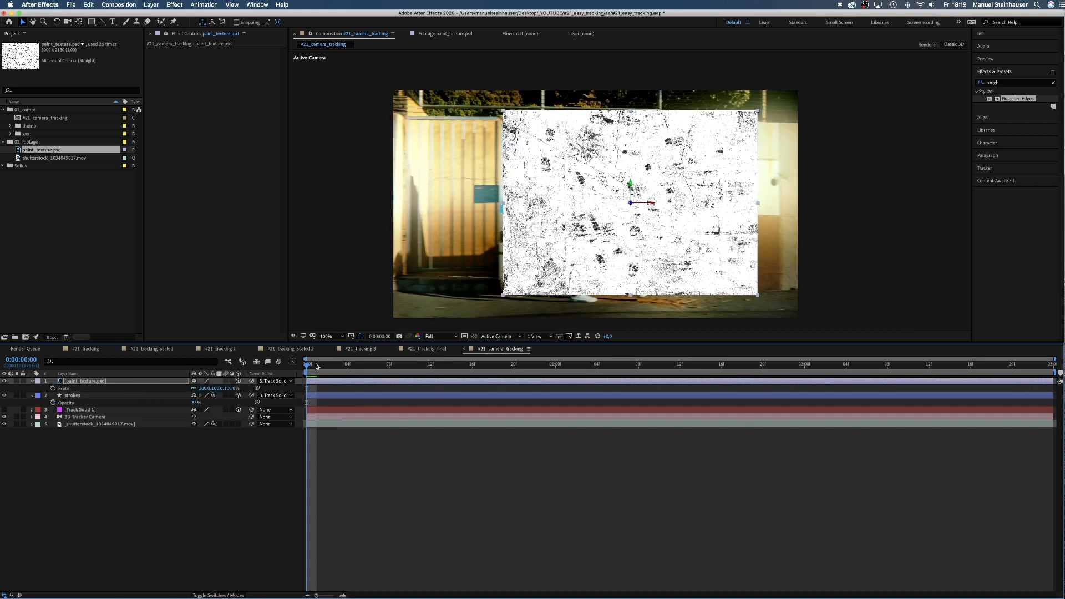
click(605, 365)
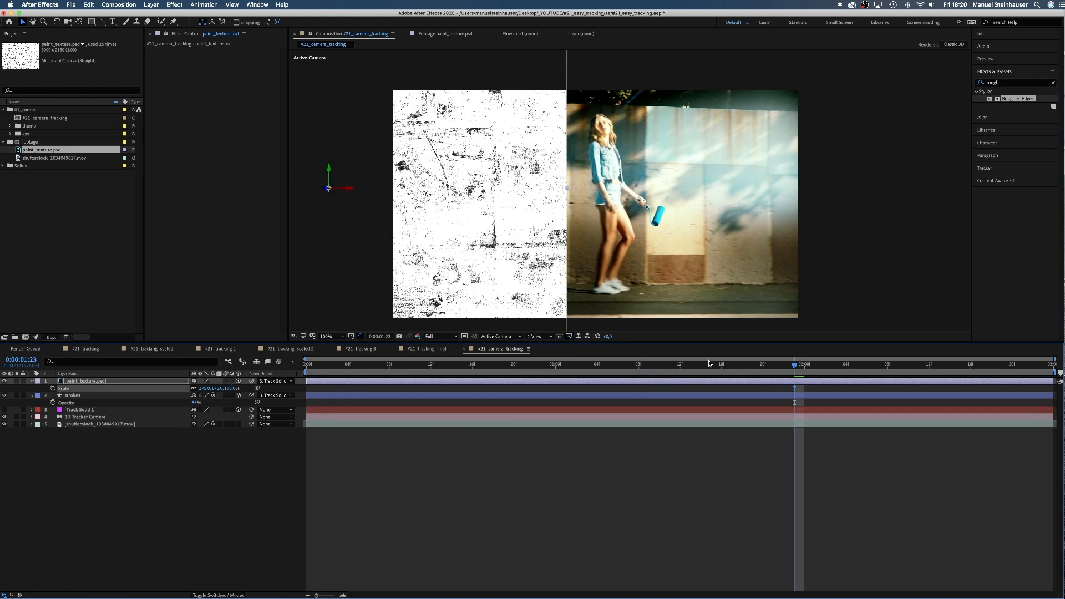
click(338, 364)
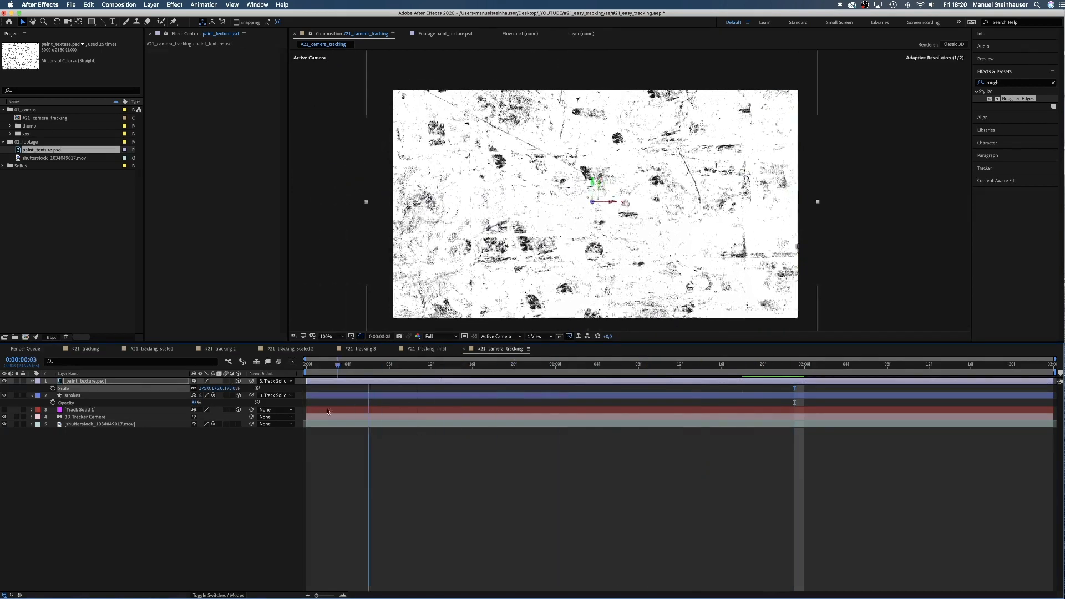
click(307, 364)
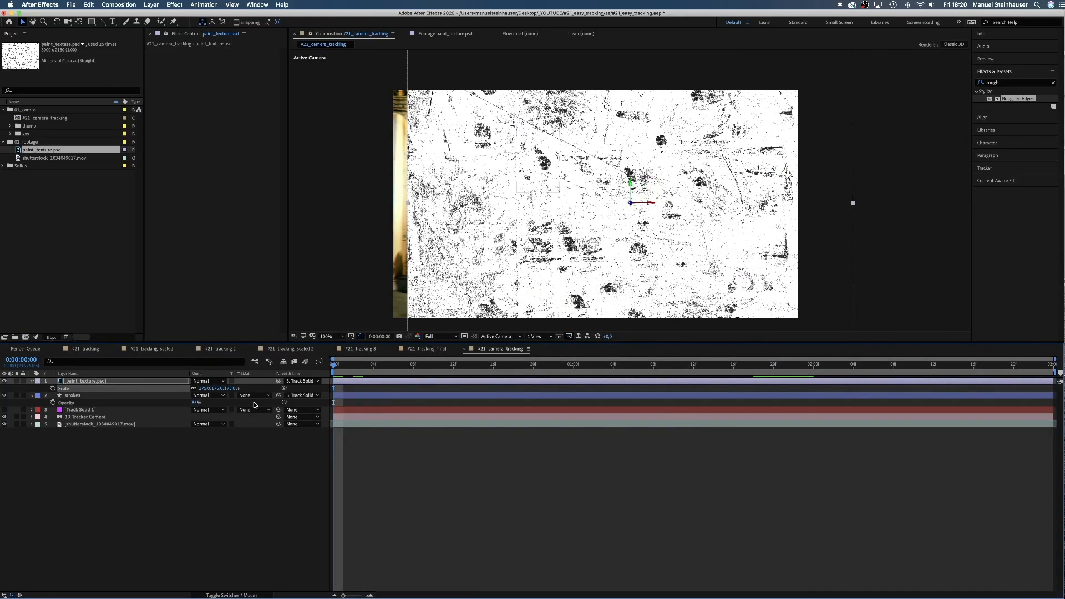
Step: Set the strokes layer's Track Matte to Luma Matte from paint_texture.psd, viewing at 100%
click(253, 395)
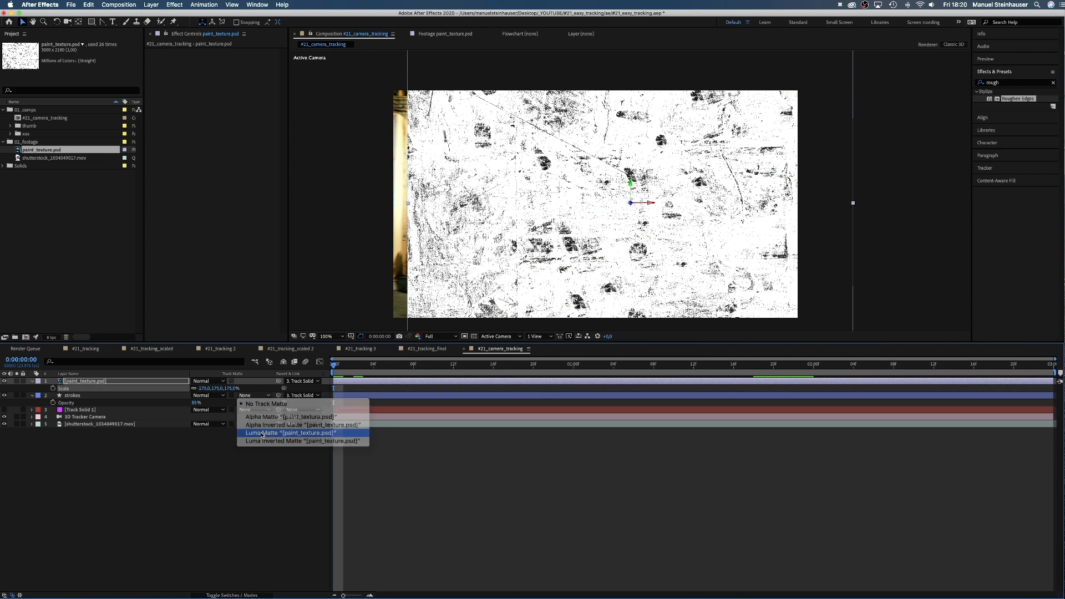
click(265, 433)
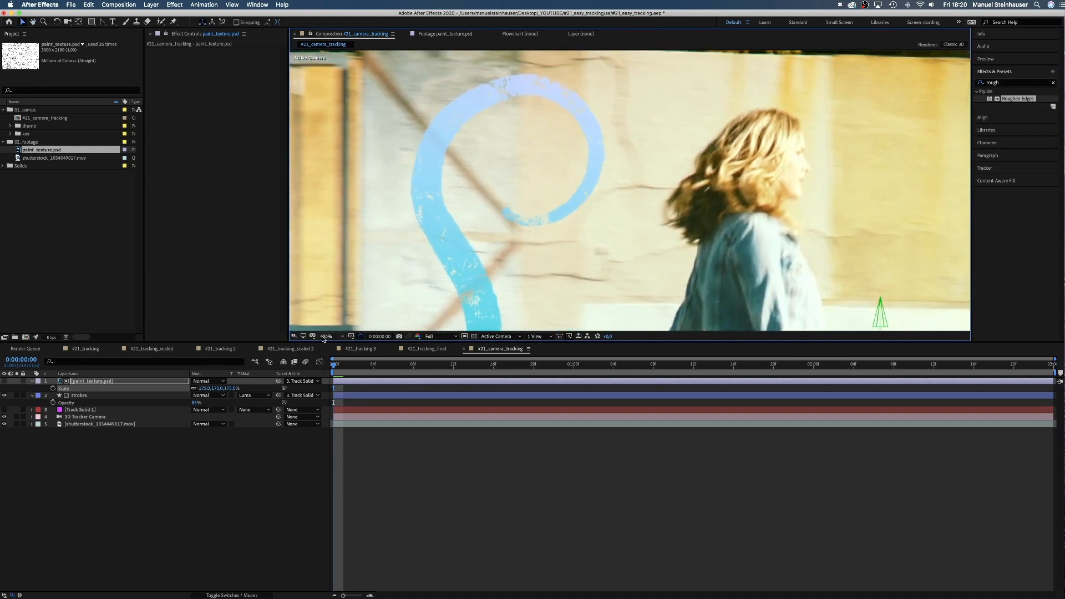
click(328, 336)
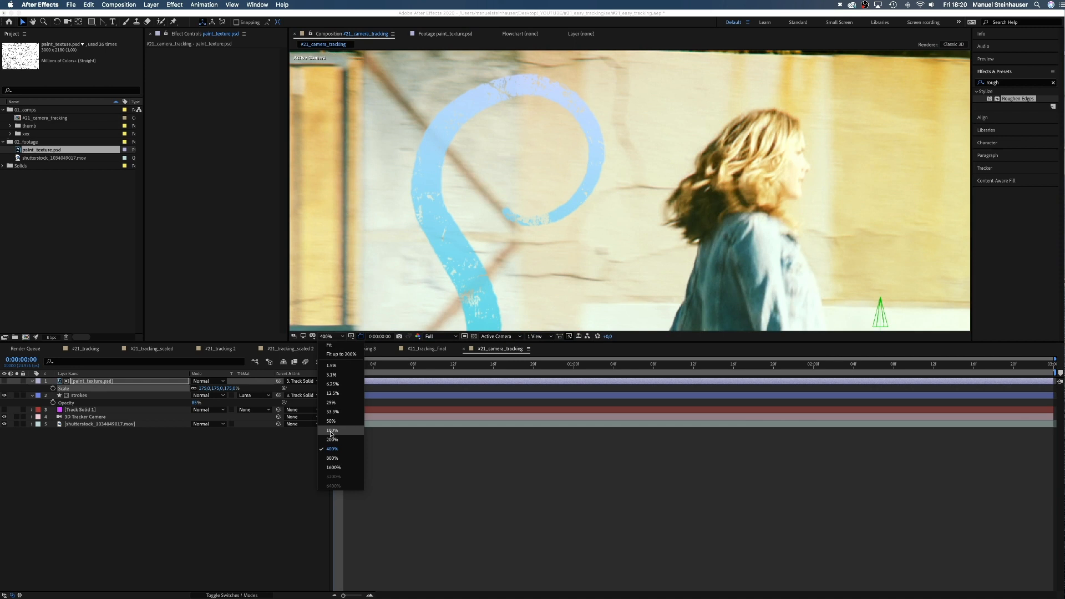
click(332, 430)
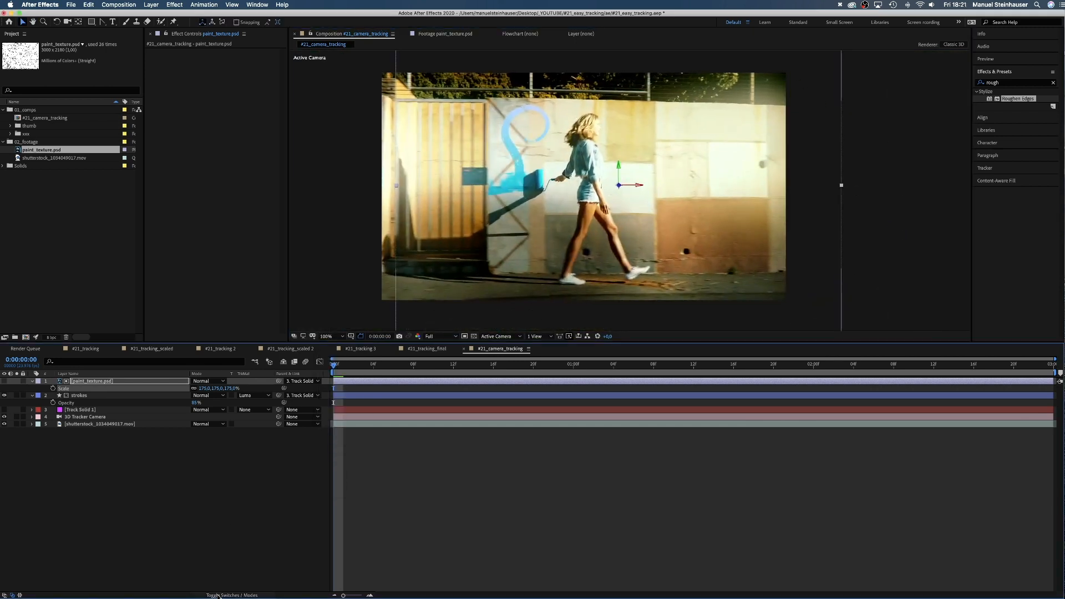
Step: Show layer switches, then select and expand the strokes layer
click(217, 595)
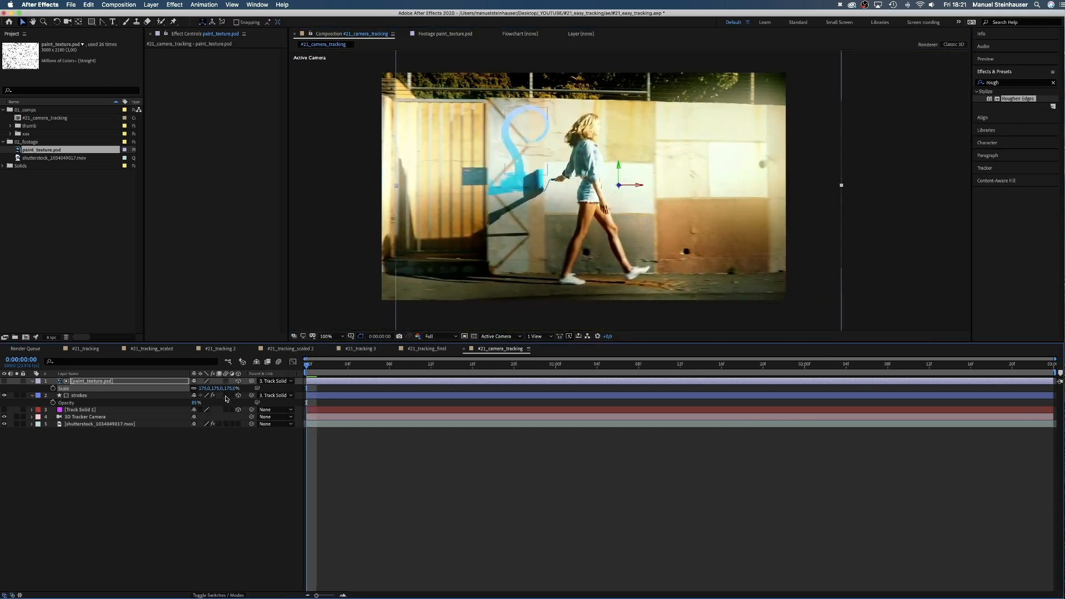
click(79, 396)
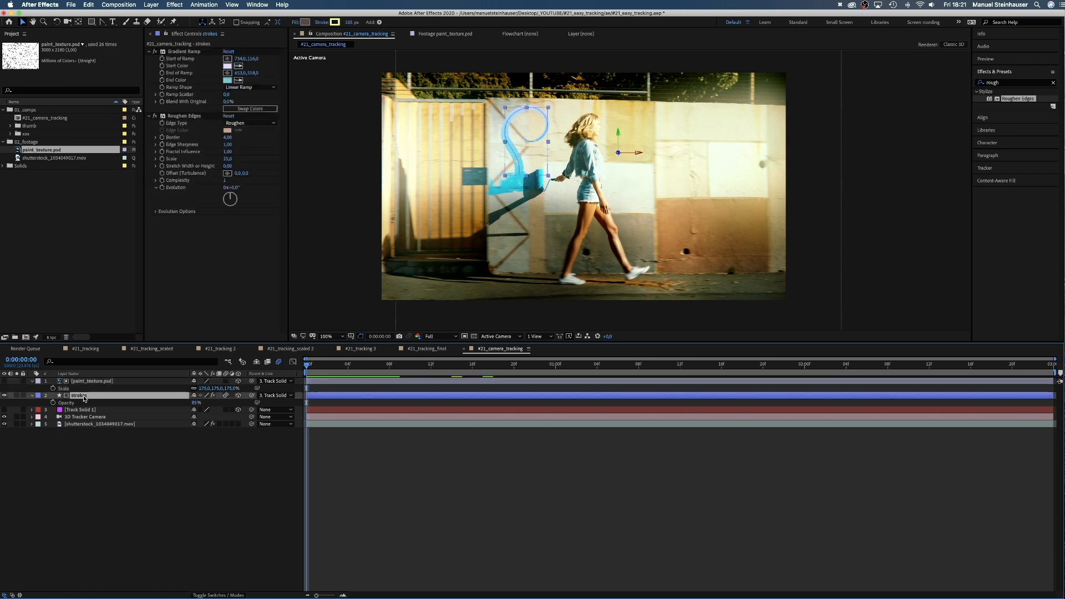
click(31, 396)
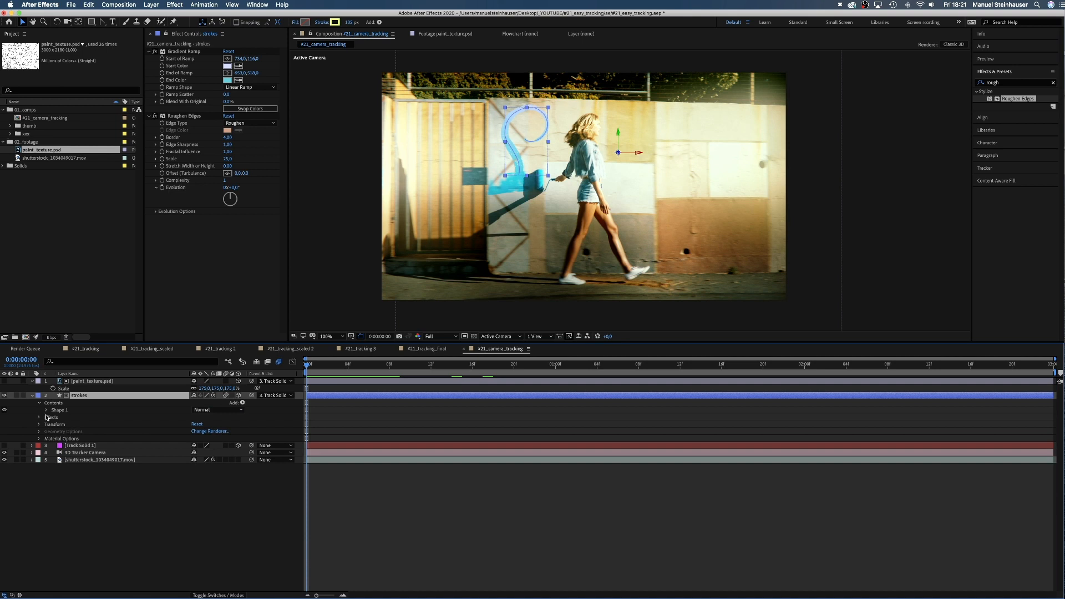
Step: Keyframe the Path properties of the wall stroke shapes at several different times
click(39, 409)
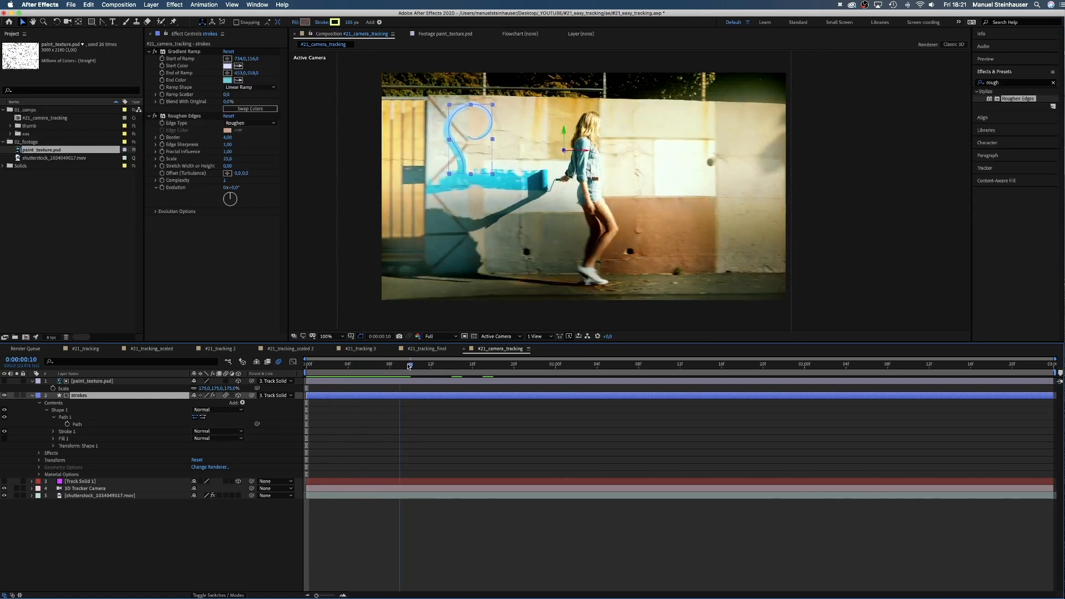
click(432, 364)
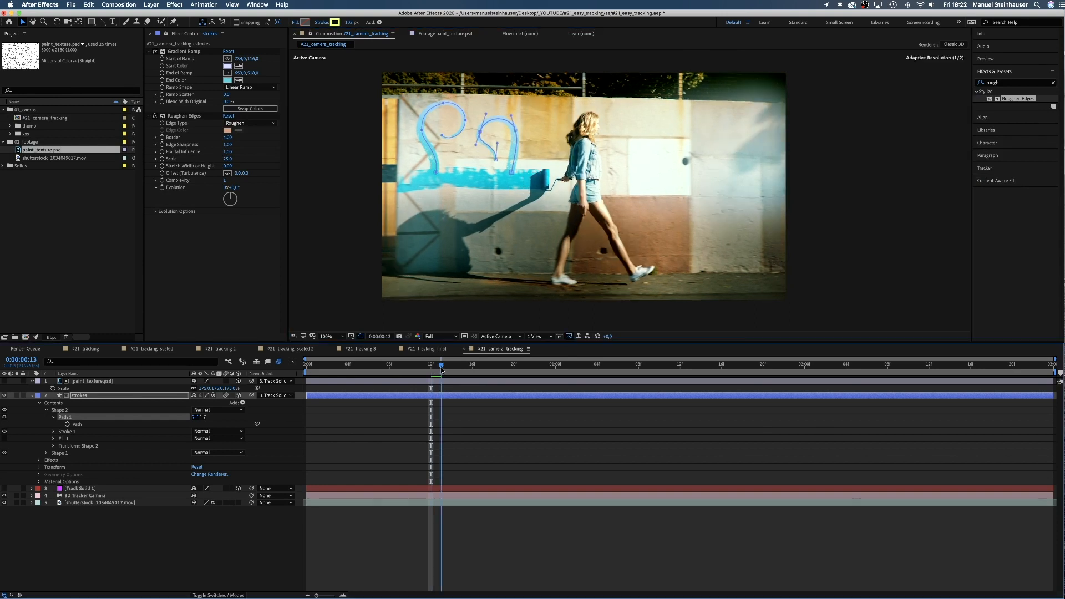
click(544, 364)
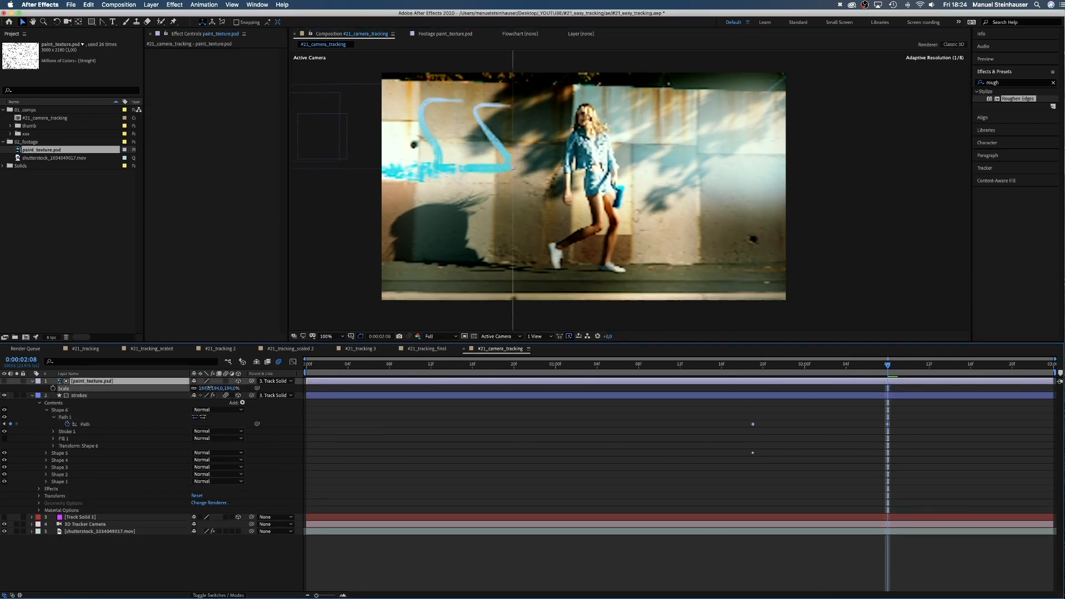
click(79, 396)
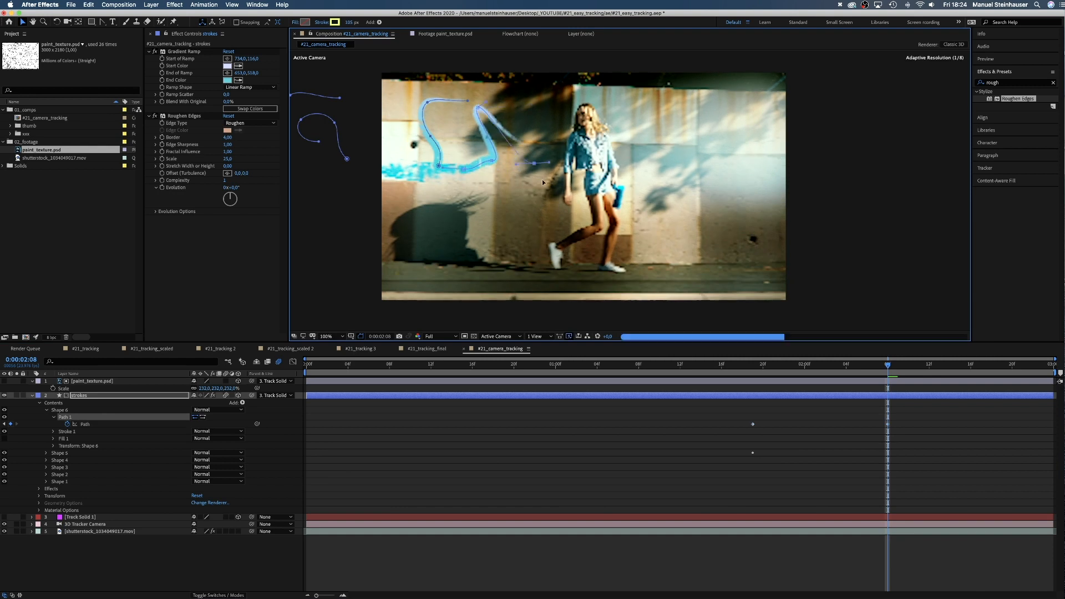
click(1001, 364)
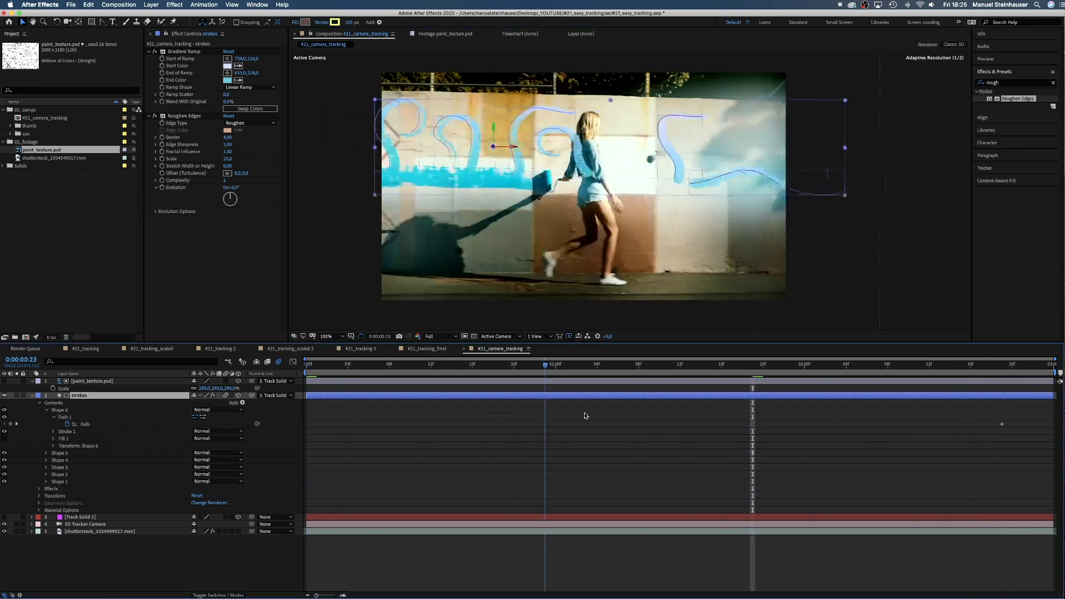
click(835, 364)
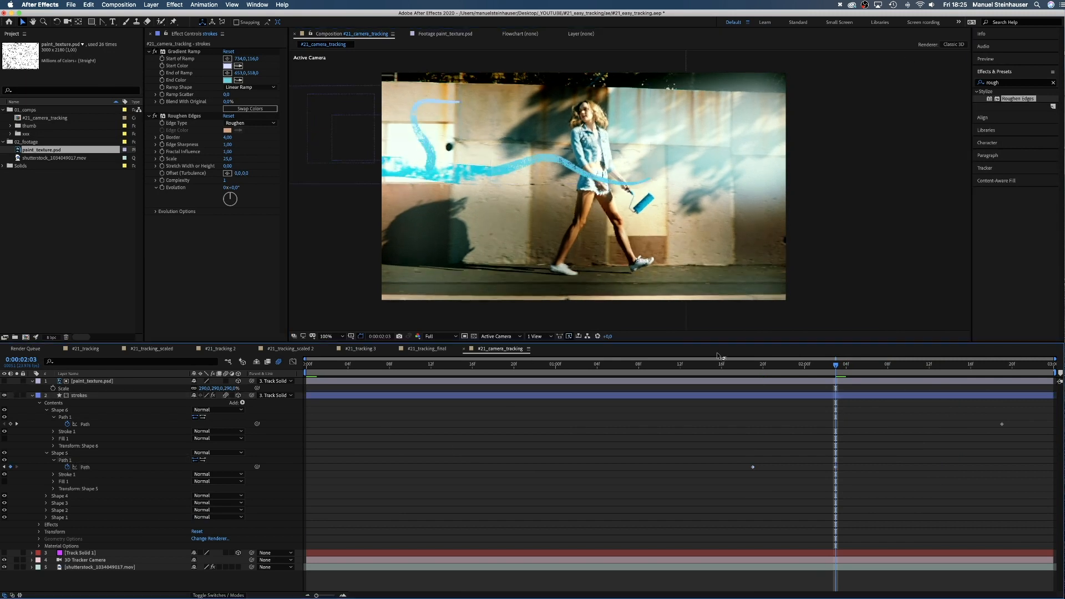
click(442, 364)
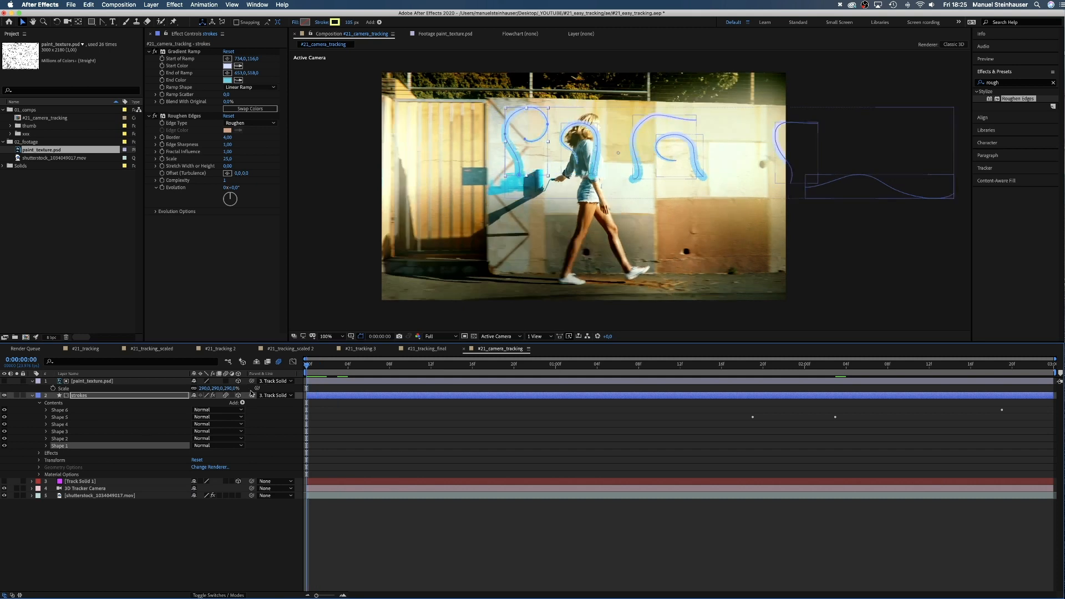
Step: Add Trim Paths to Shape 1, keyframe End to 100% at frame 15, and apply Keyframe Assistant
click(47, 446)
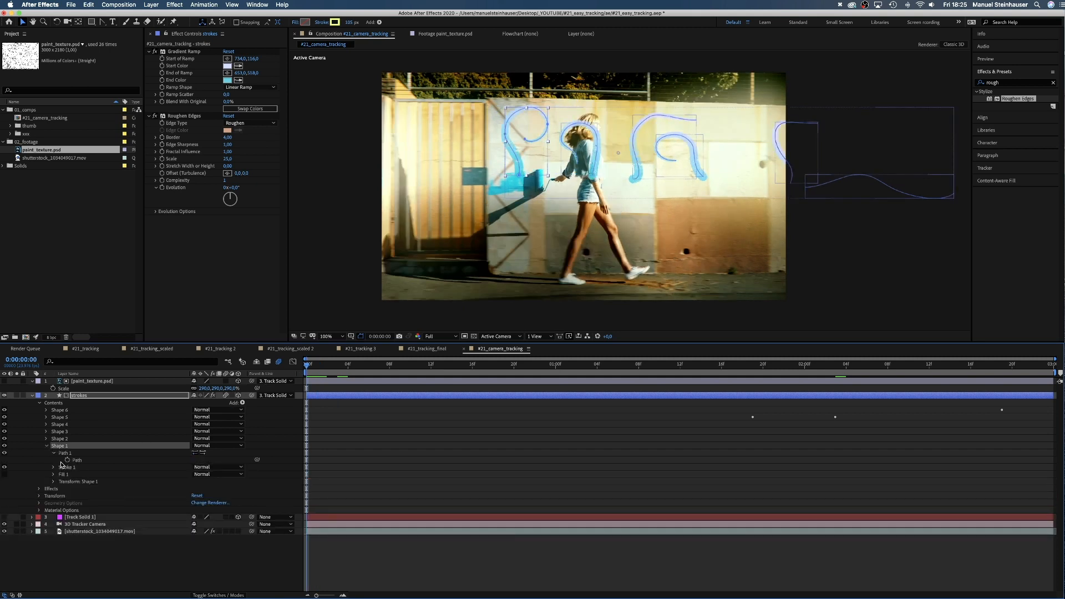
click(242, 402)
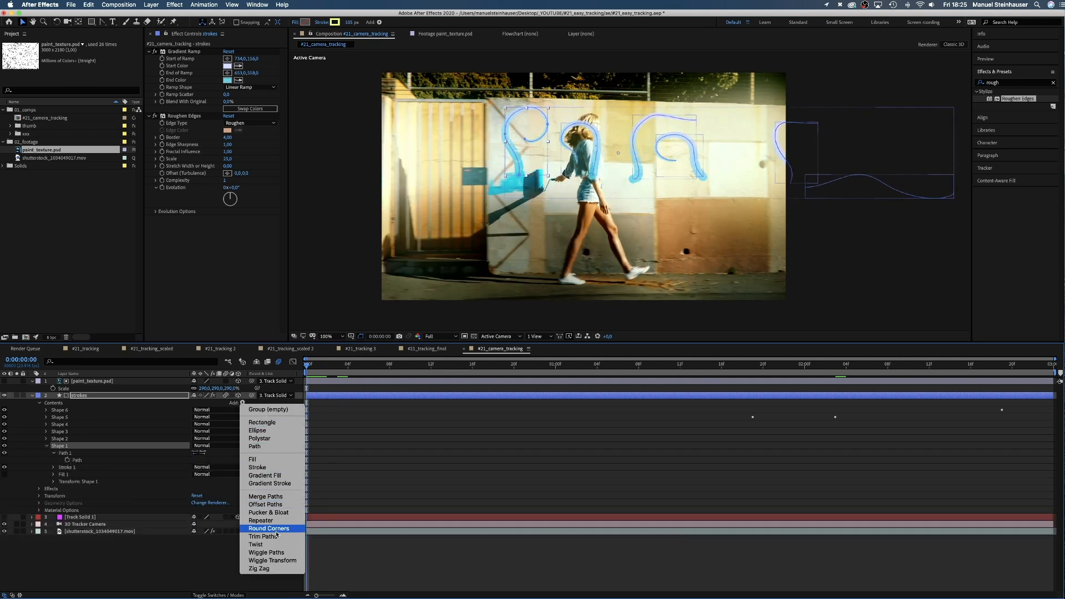
click(262, 536)
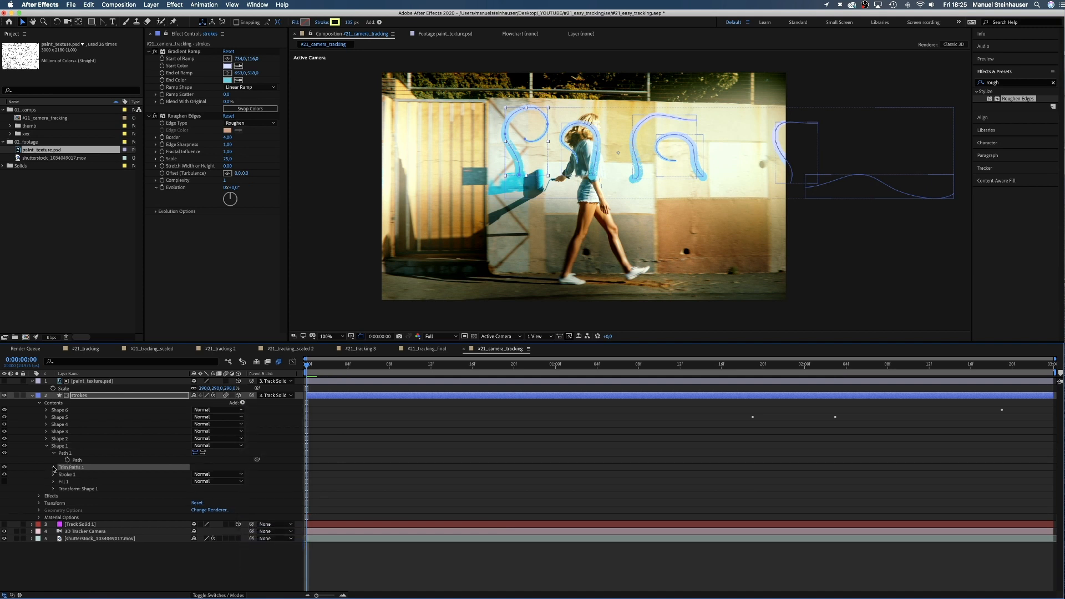
click(54, 467)
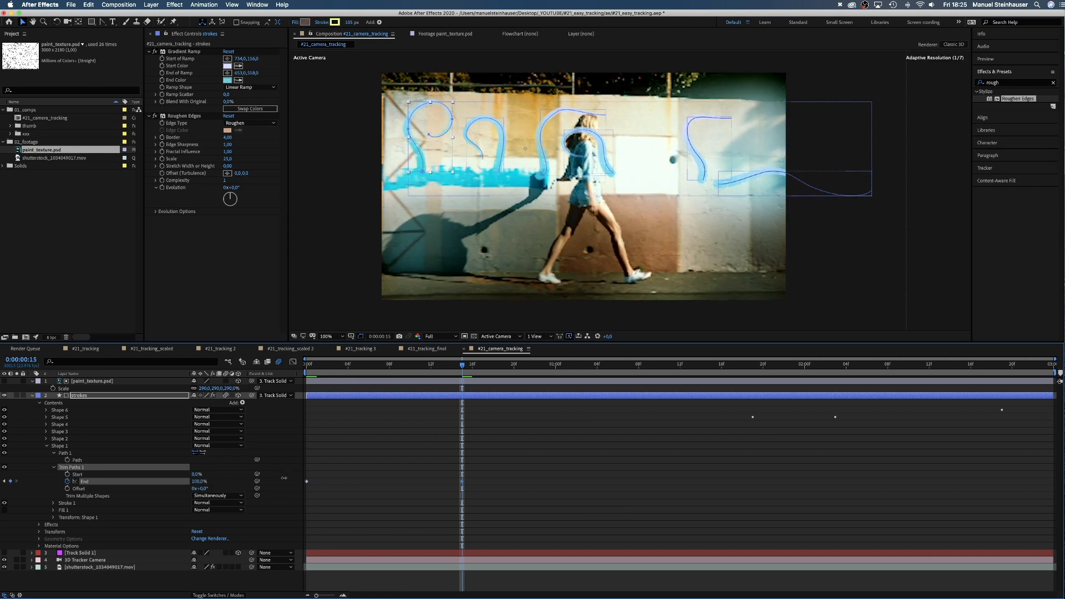
right_click(462, 481)
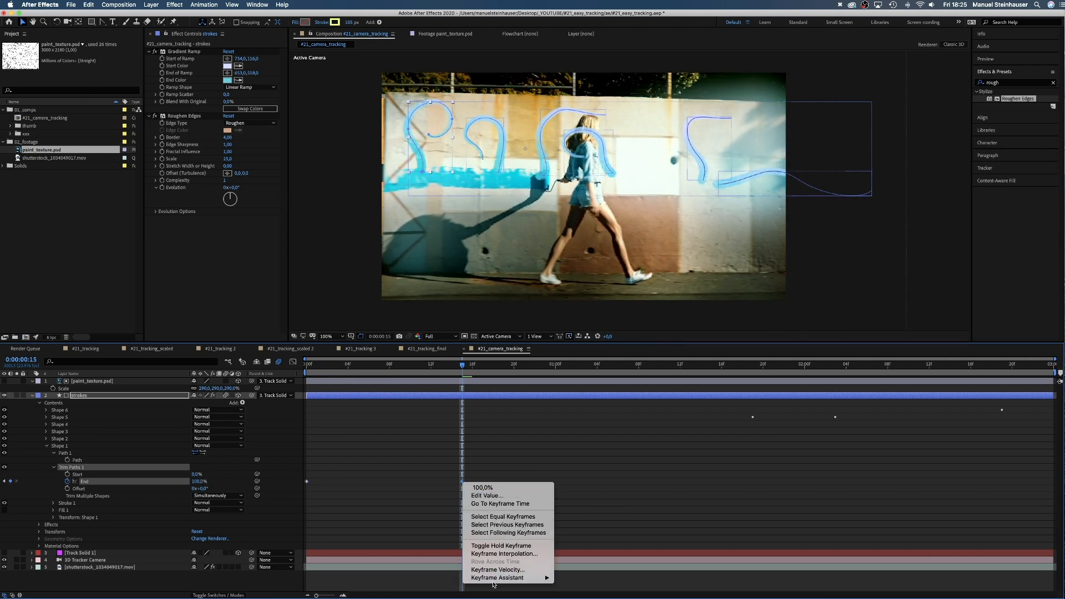
click(435, 397)
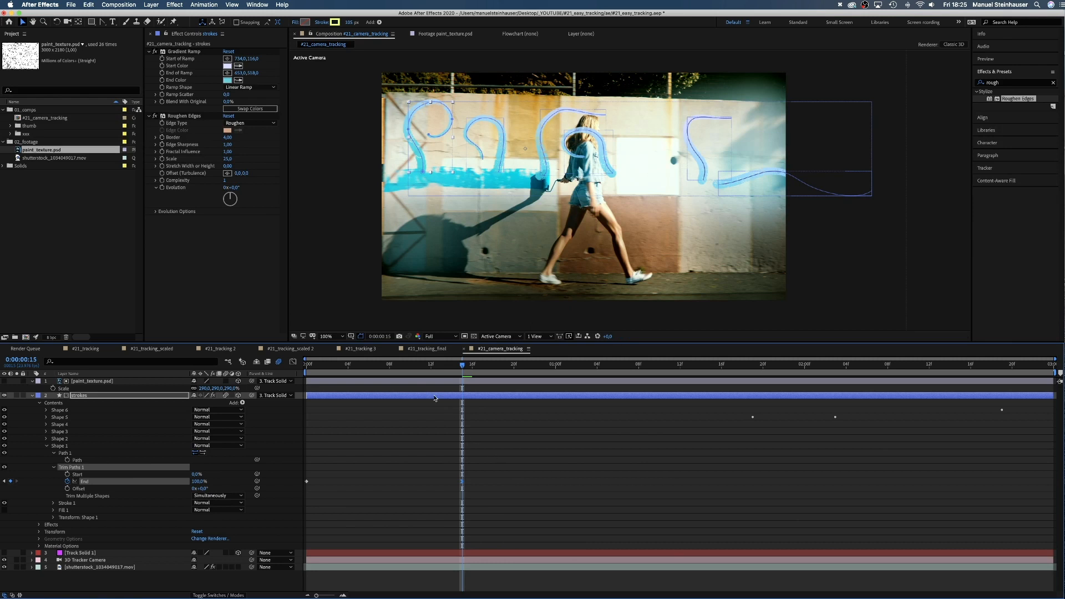